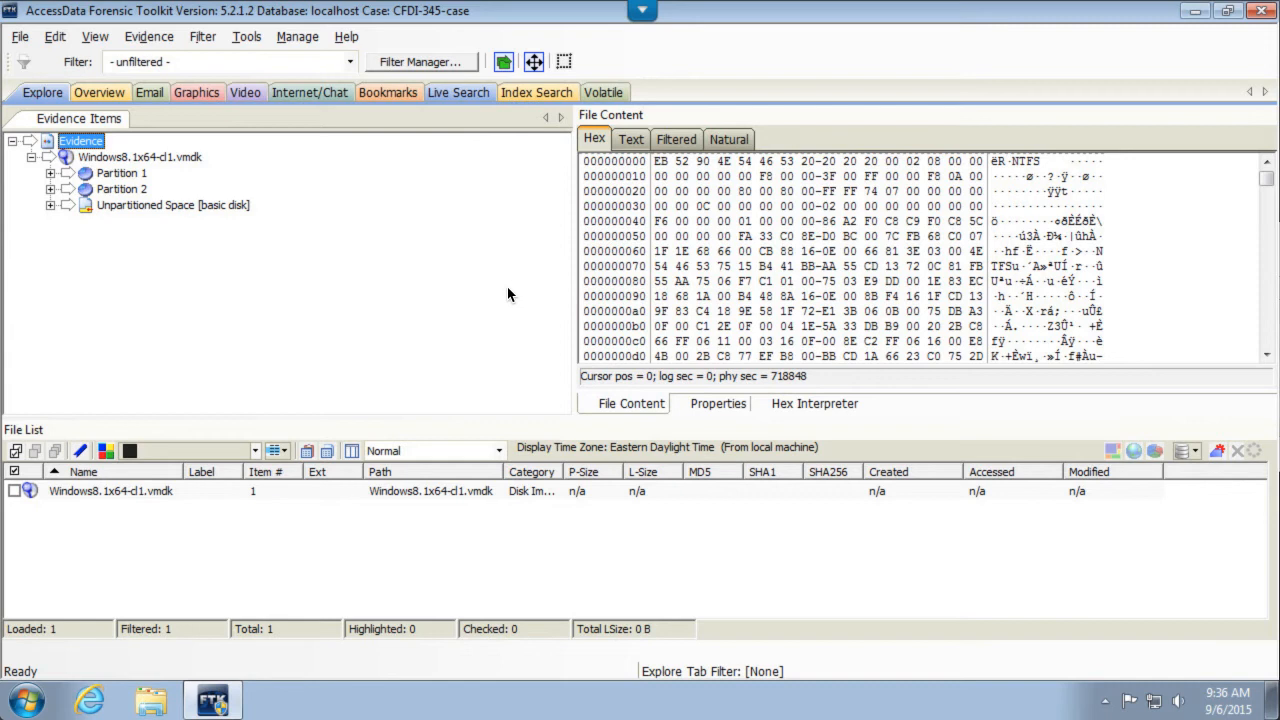
mouse_move(430, 272)
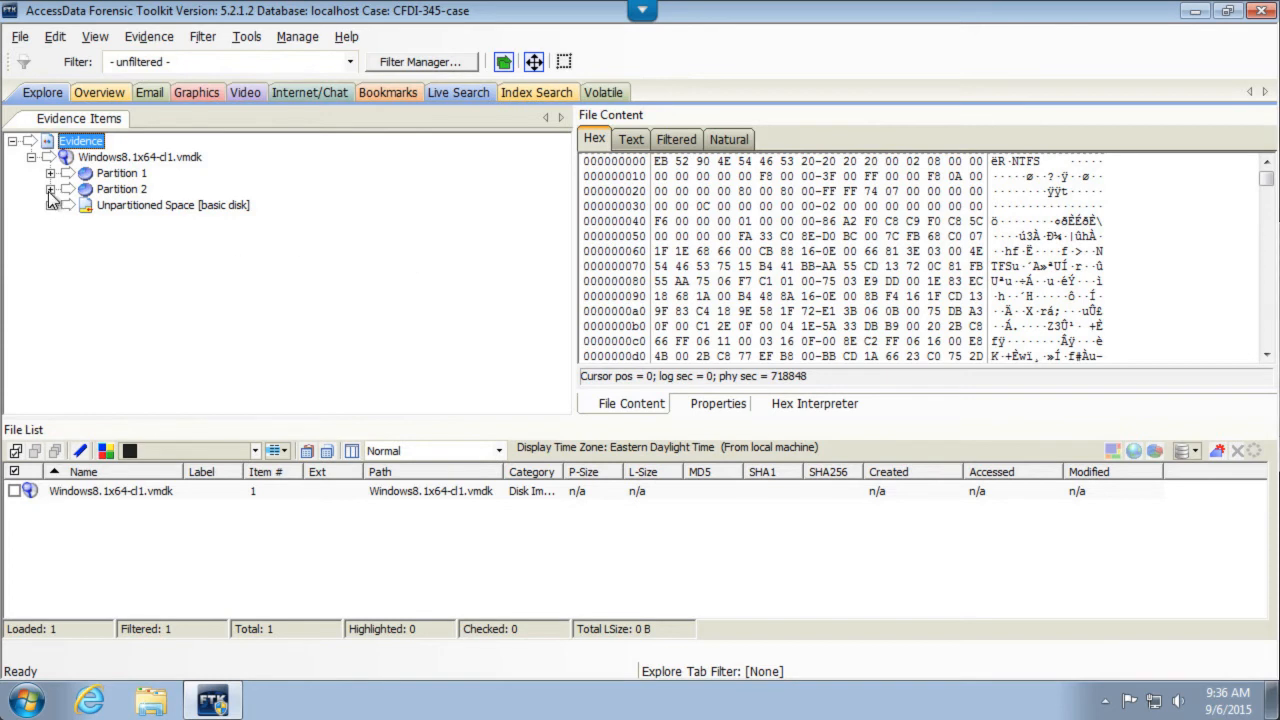
- Expand Partition 2 of the Windows8 VMDK evidence to reveal its NONAME [NTFS] volume
left_click(50, 188)
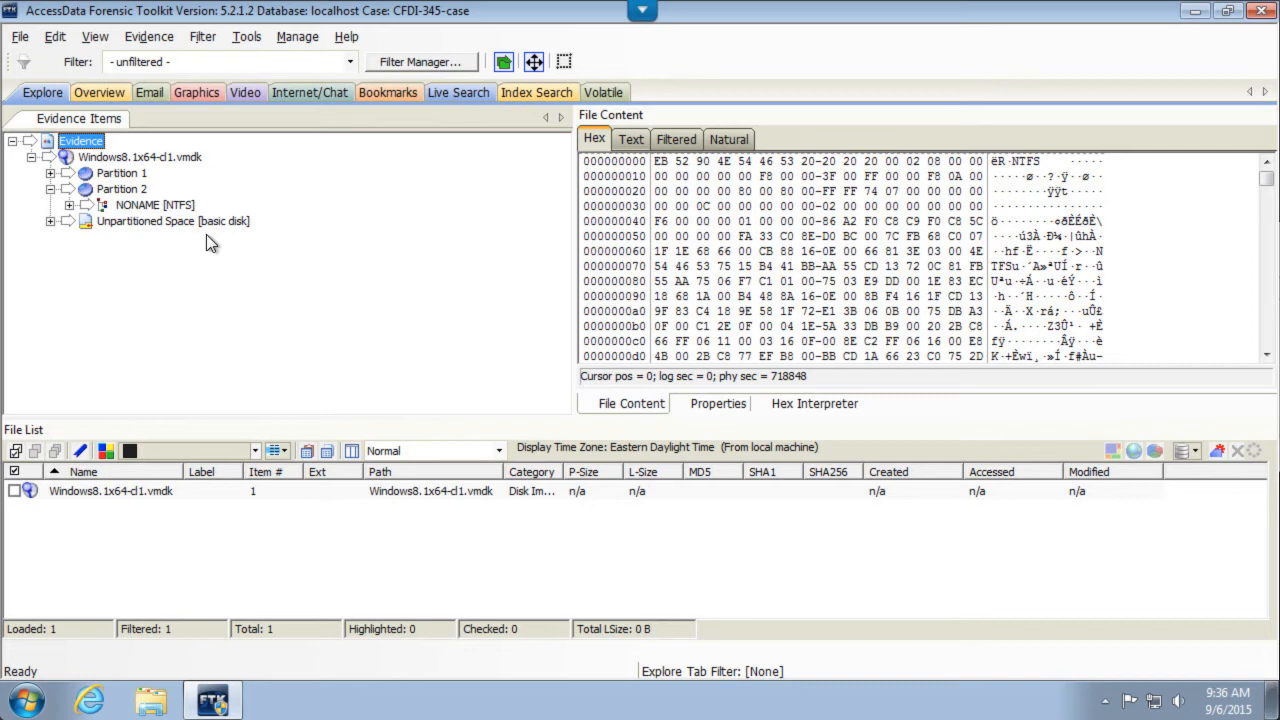
mouse_move(220, 248)
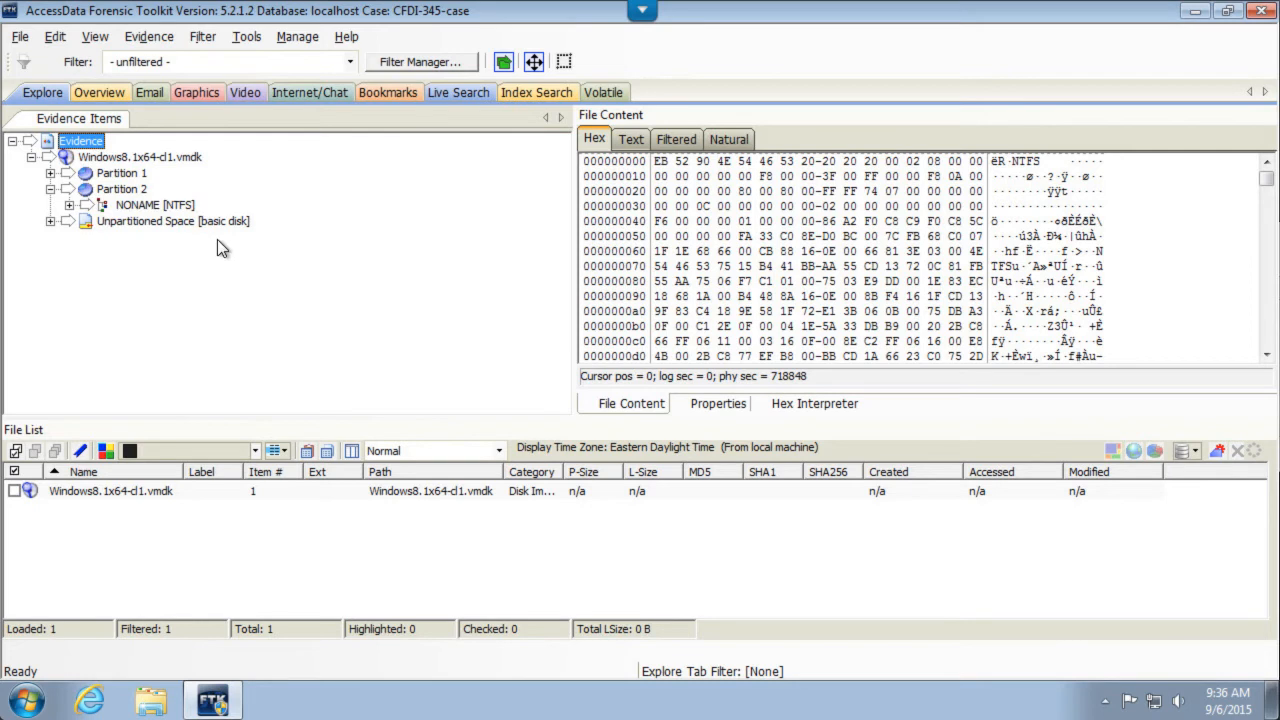
mouse_move(168, 236)
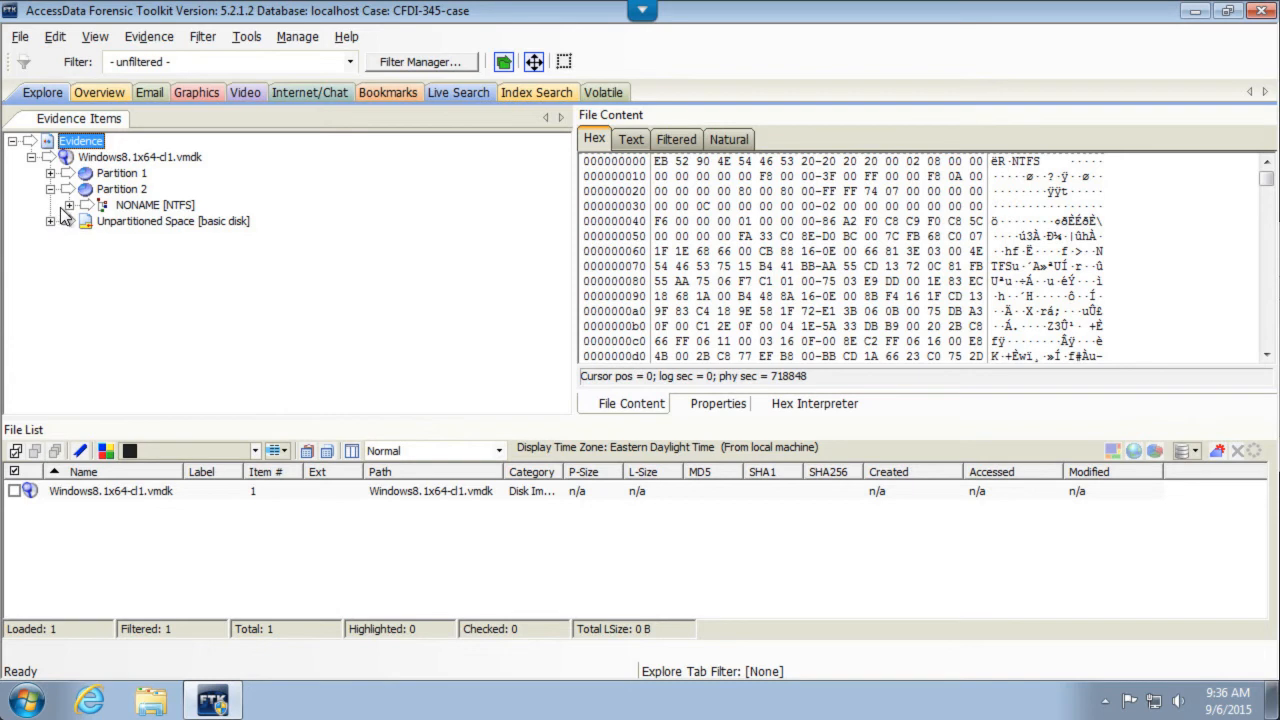
- Expand the NTFS volume's tree through [root], Windows and System32 and select the config folder
left_click(84, 204)
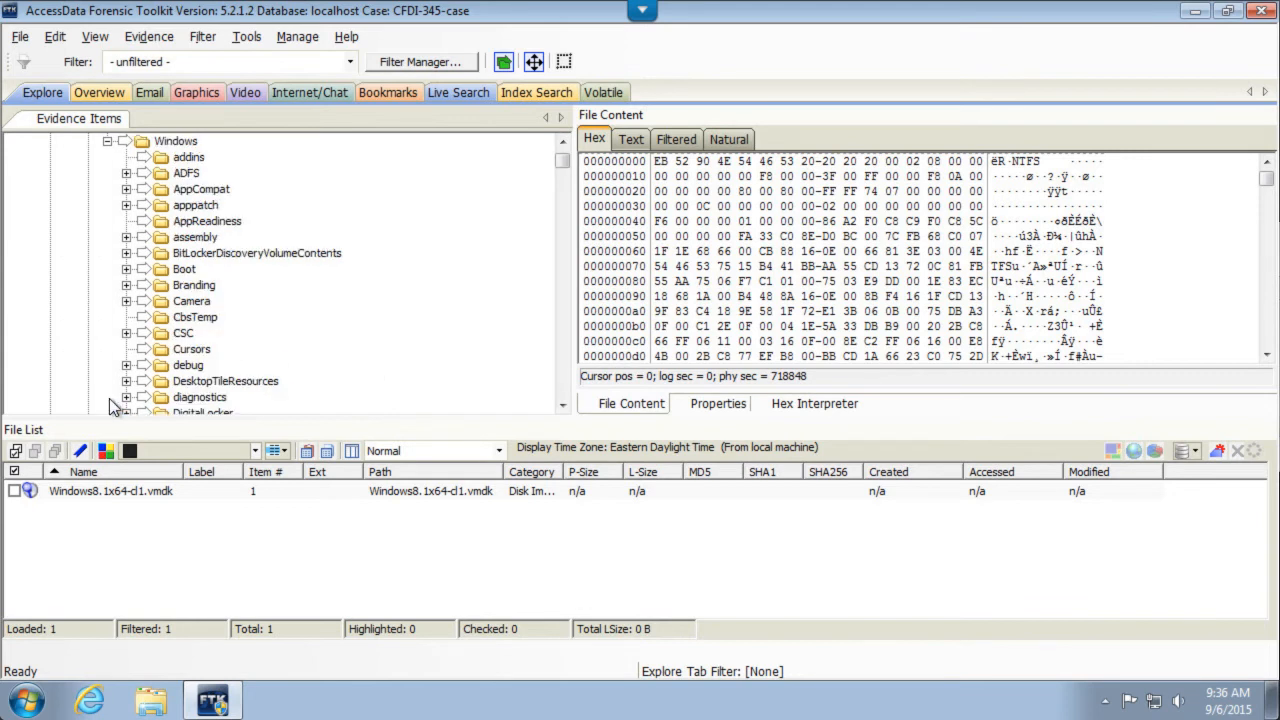
mouse_move(558, 392)
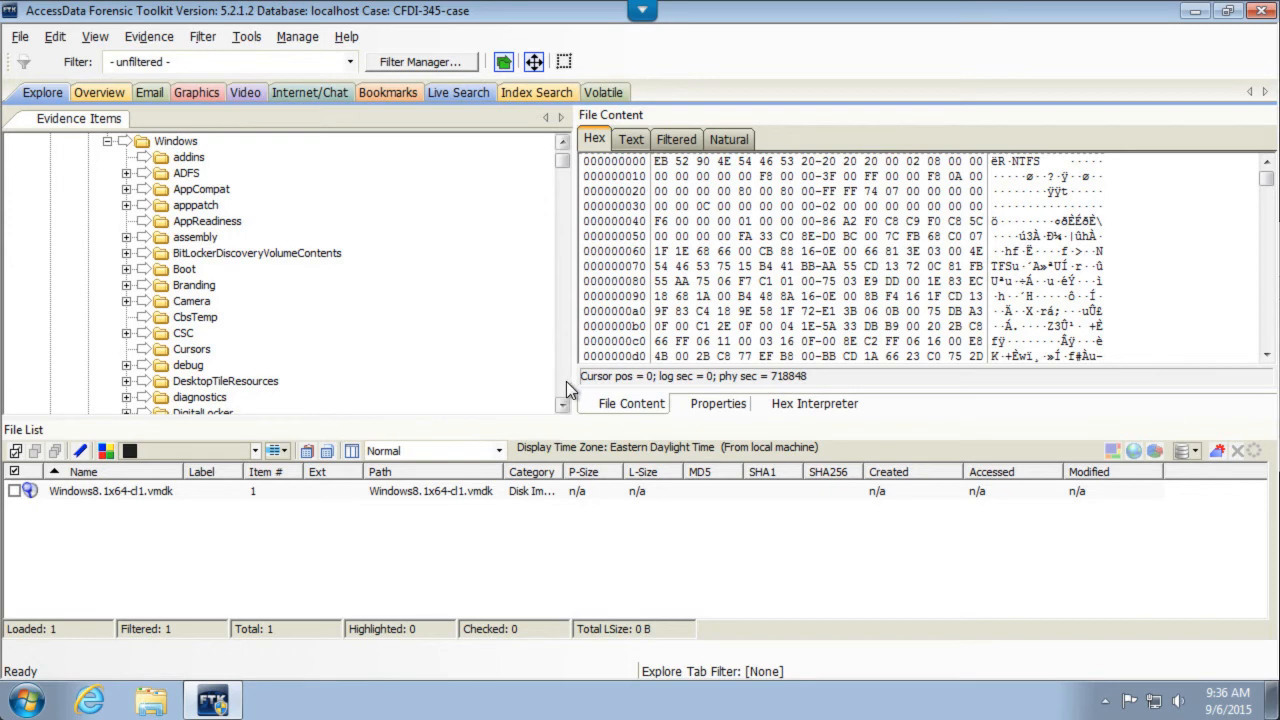
scroll("down", 3)
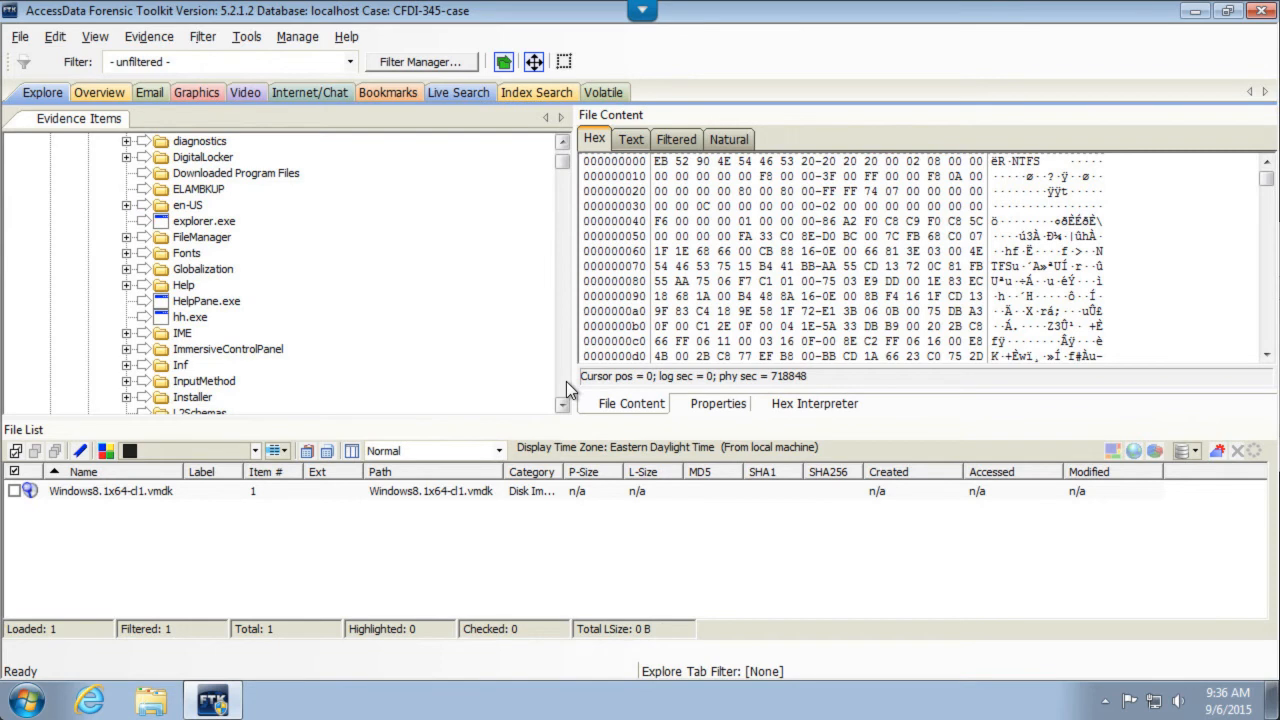
scroll("down", 3)
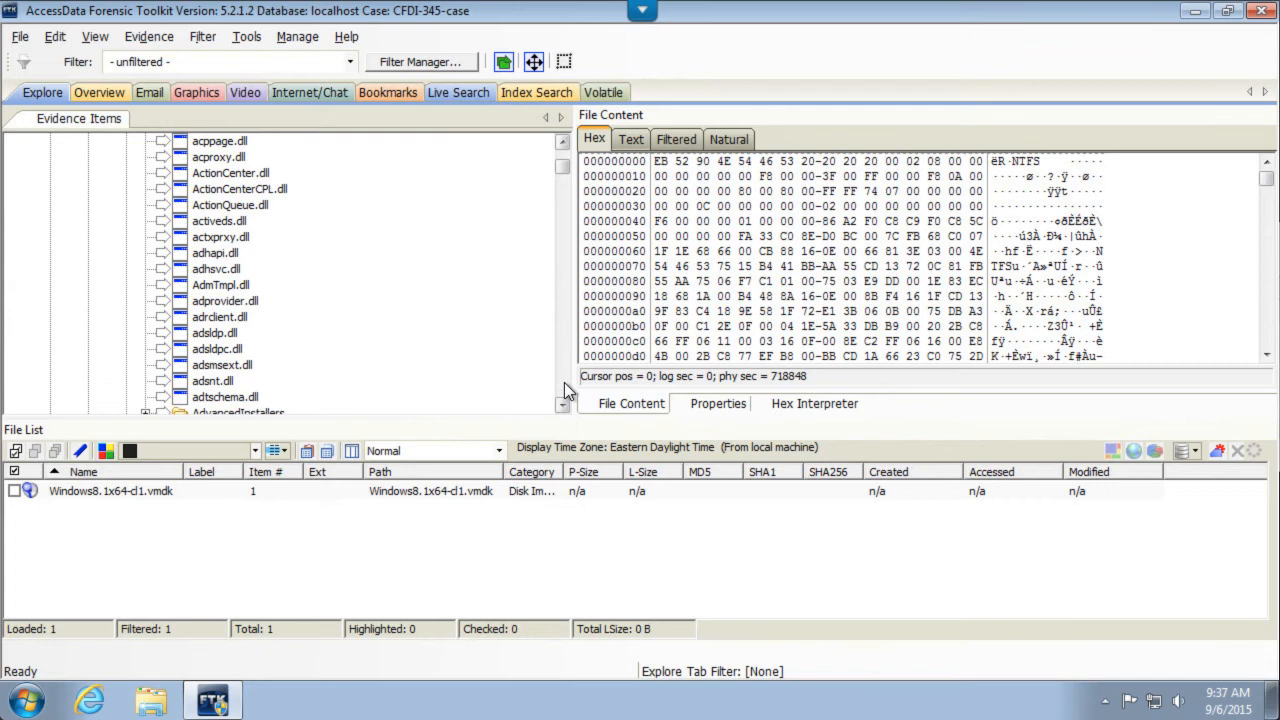
scroll("down", 3)
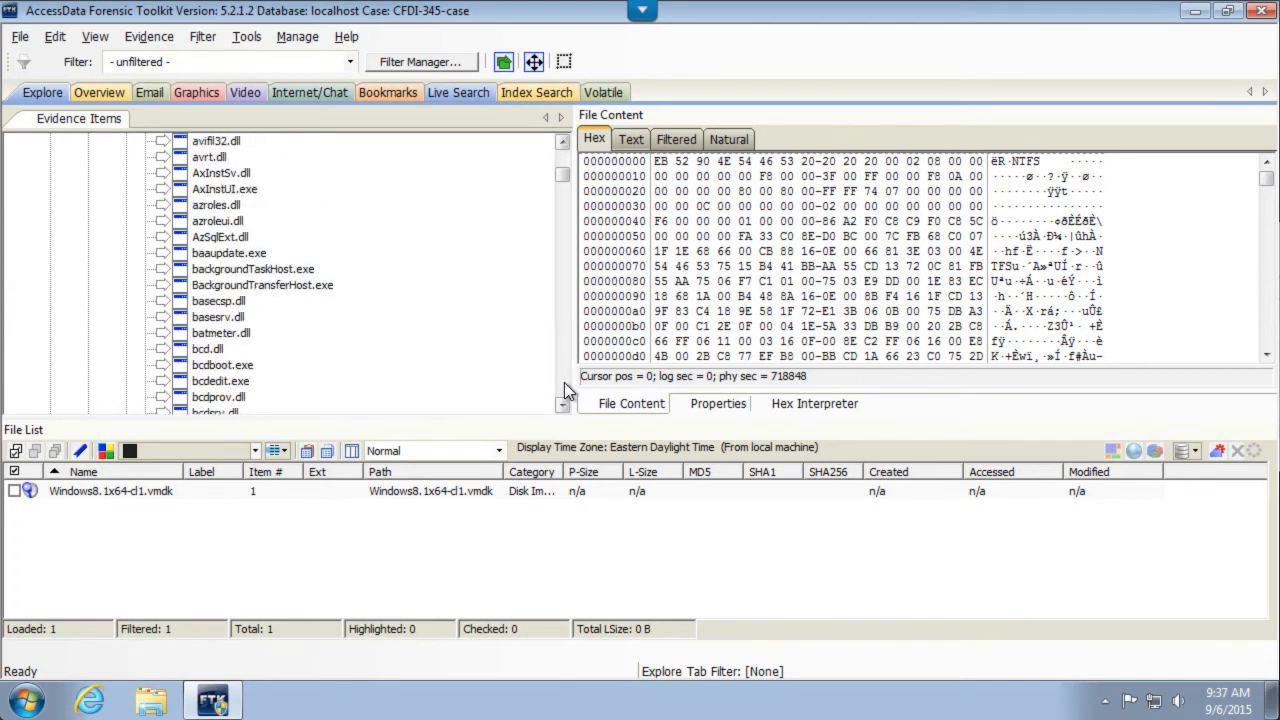
scroll("down", 3)
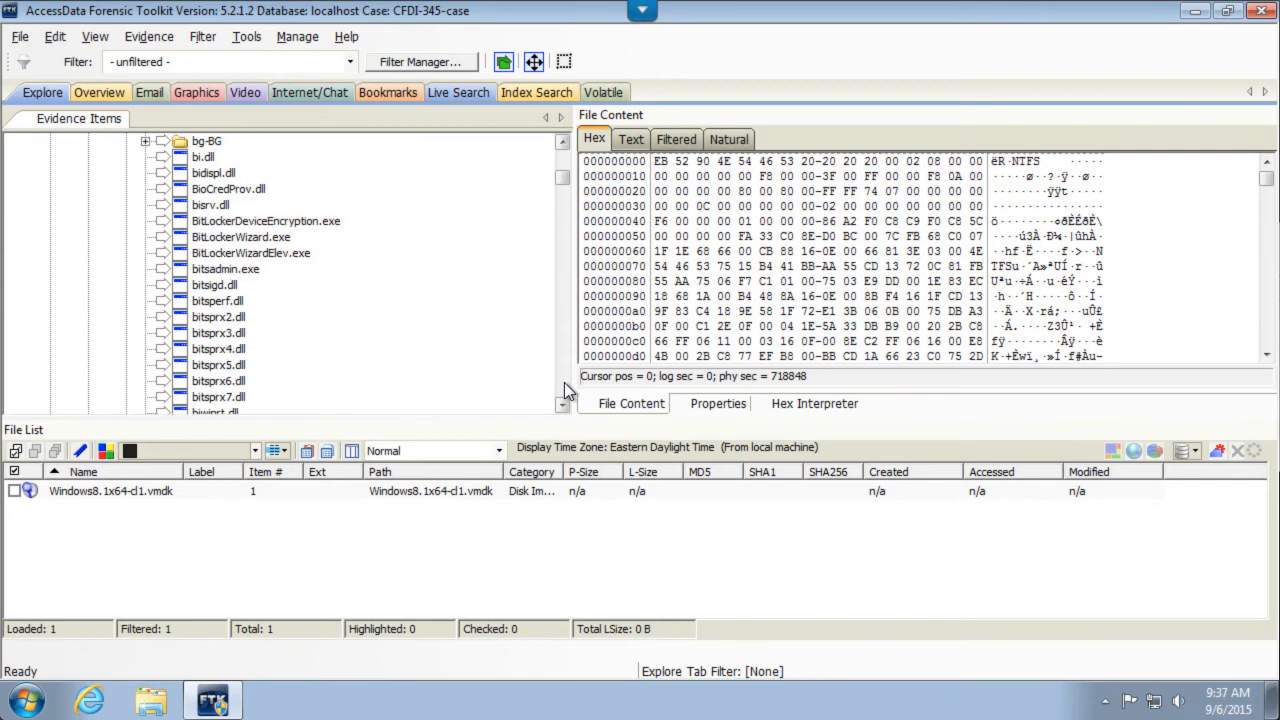
scroll("down", 3)
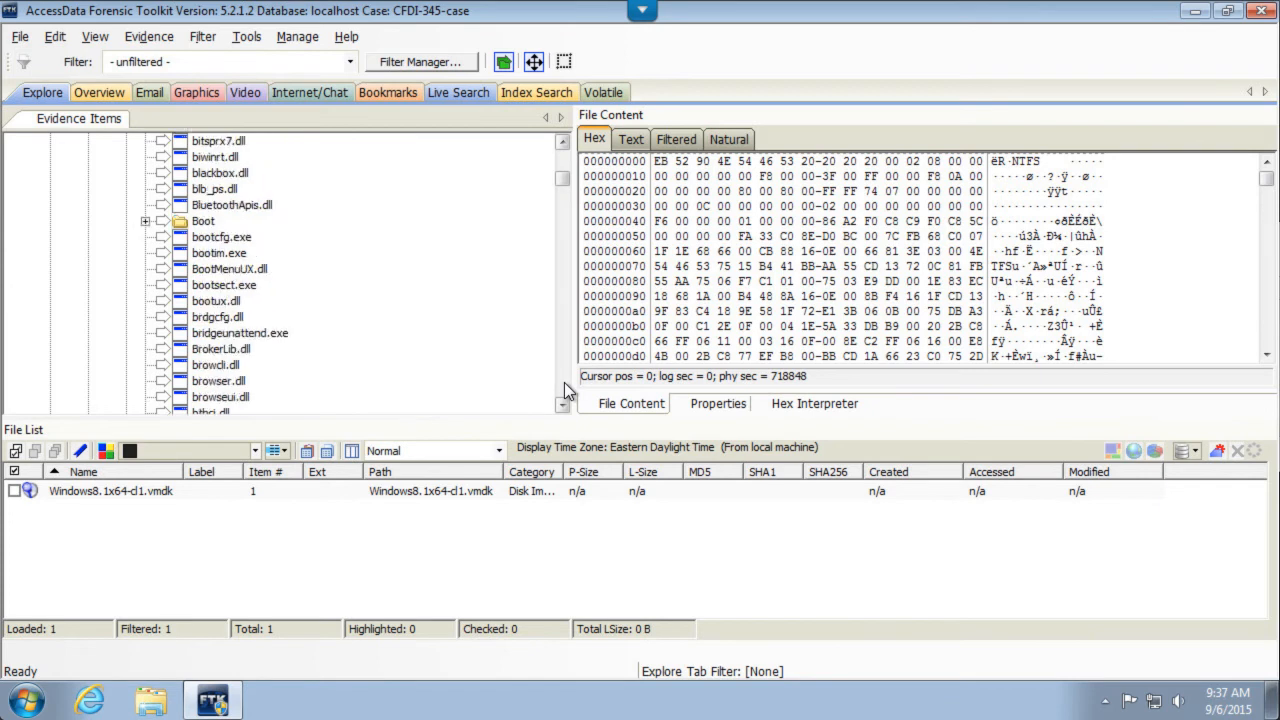
scroll("down", 3)
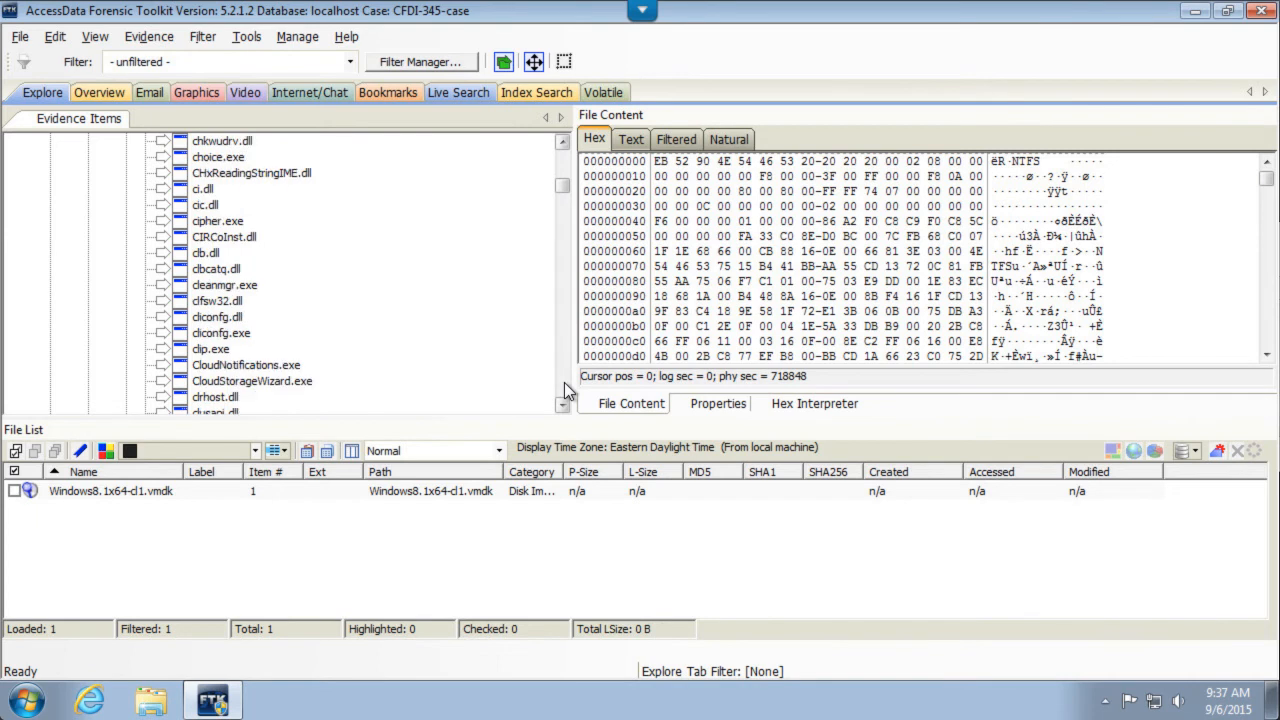
scroll("down", 3)
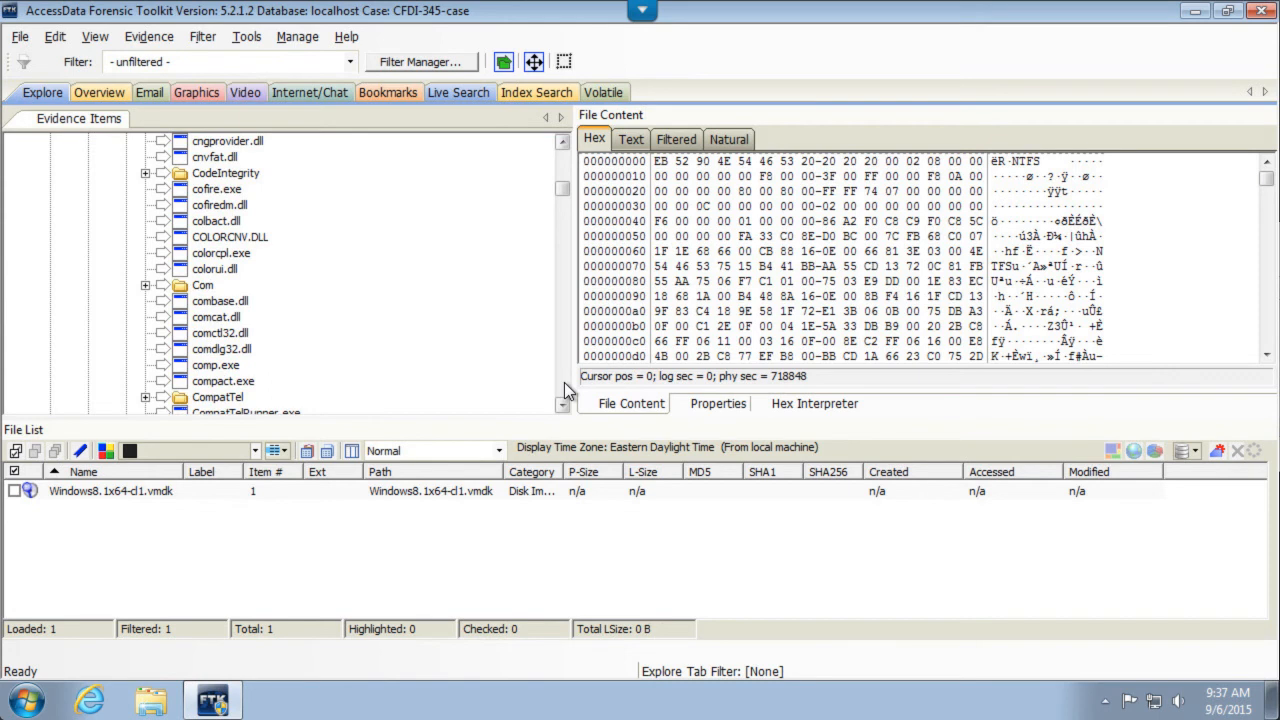
scroll("down", 3)
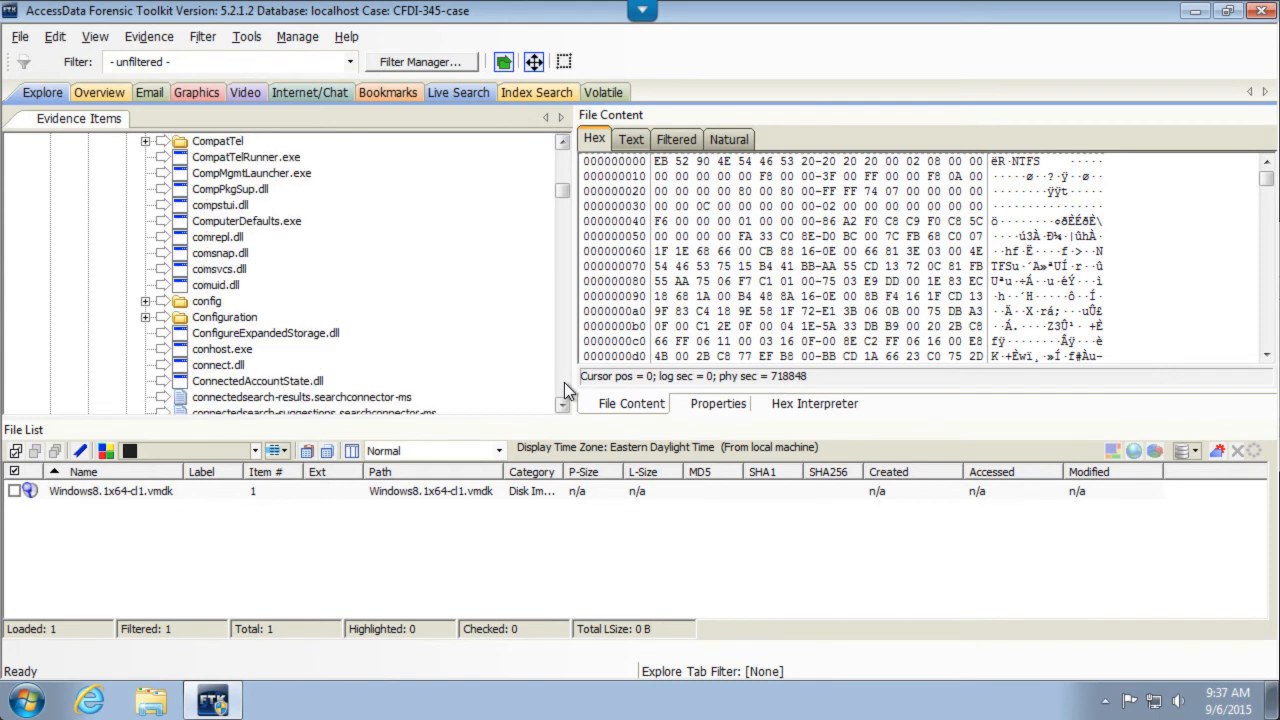
left_click(208, 300)
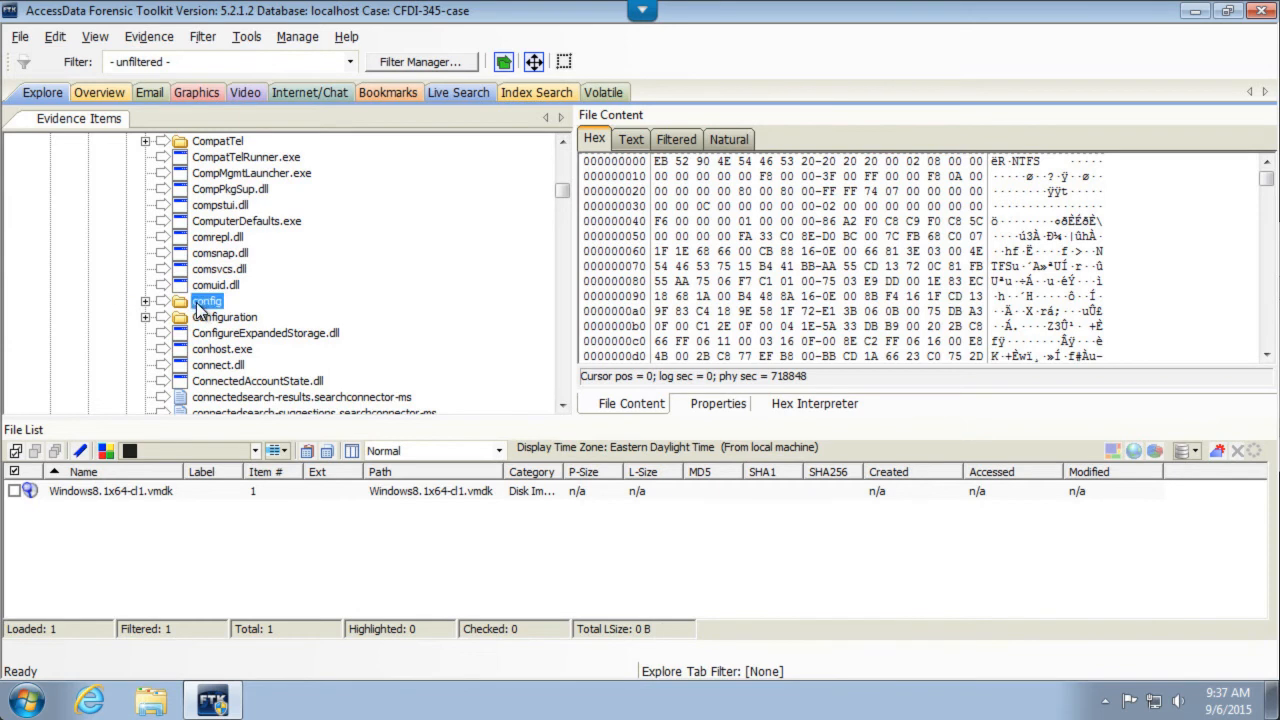
- List the config folder's 91 files and bring the SAM, SECURITY and SOFTWARE hives into view
double_click(208, 300)
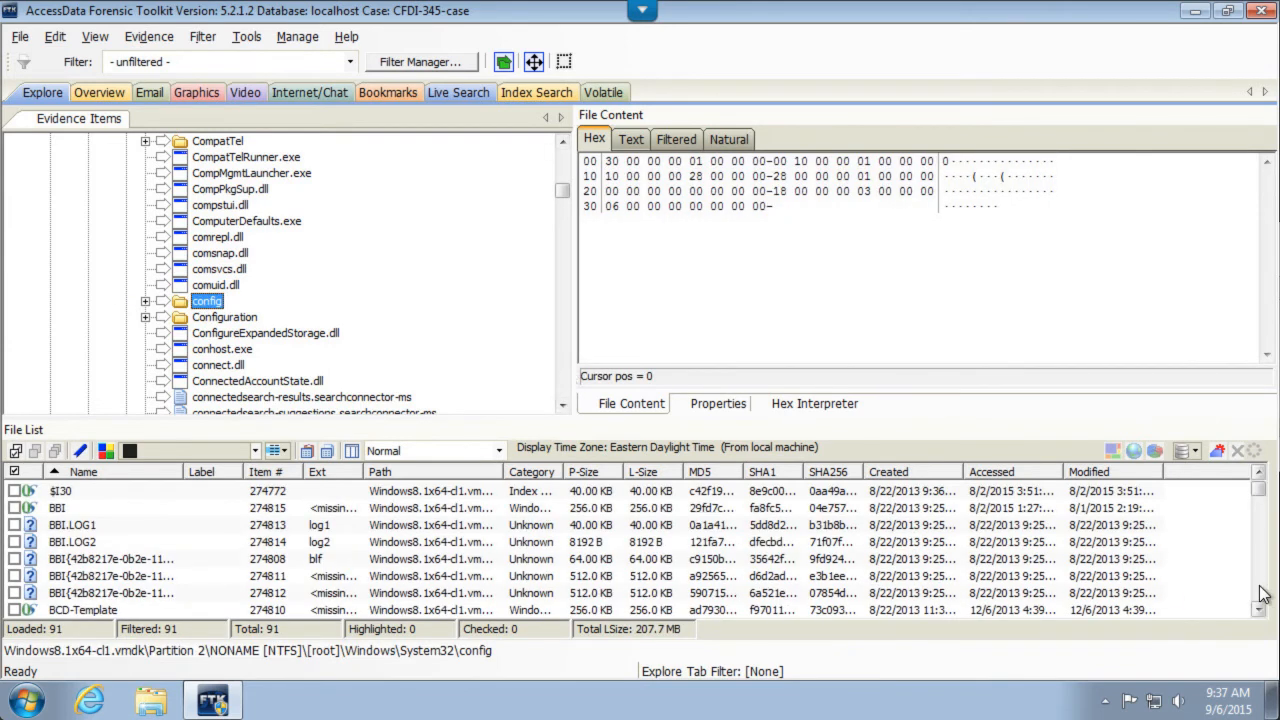
scroll("down", 3)
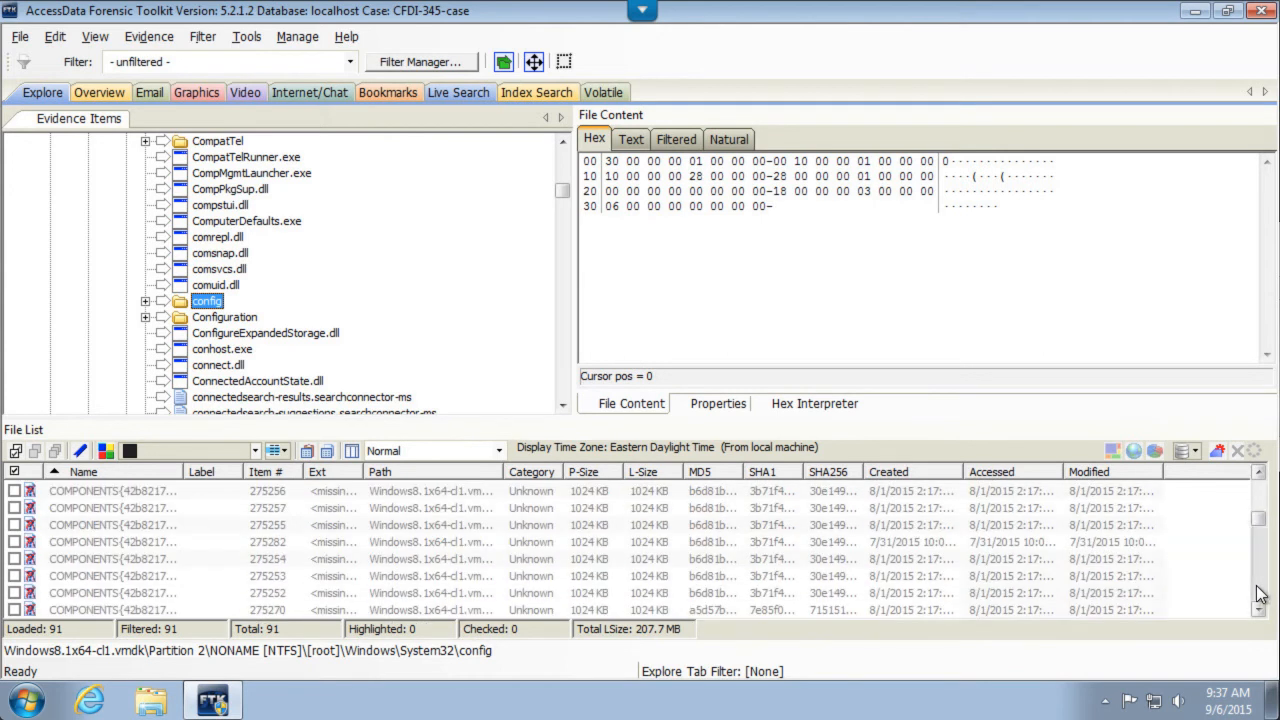
scroll("down", 3)
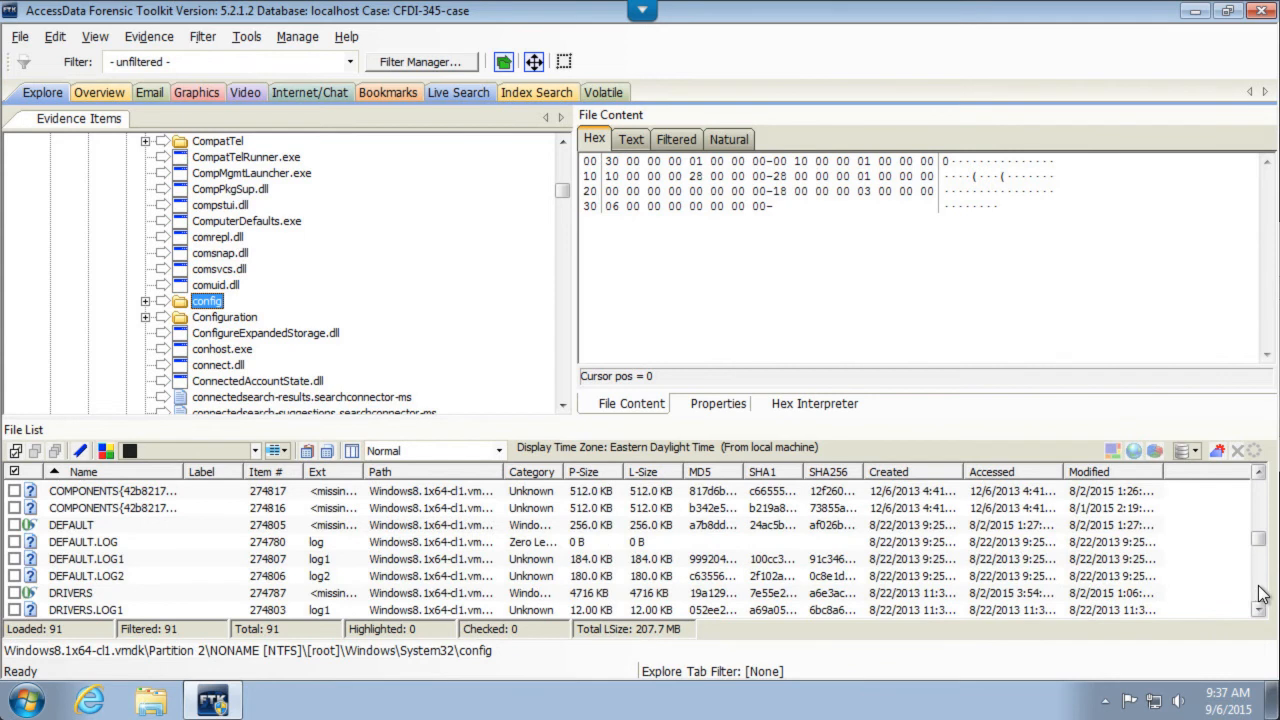
scroll("down", 3)
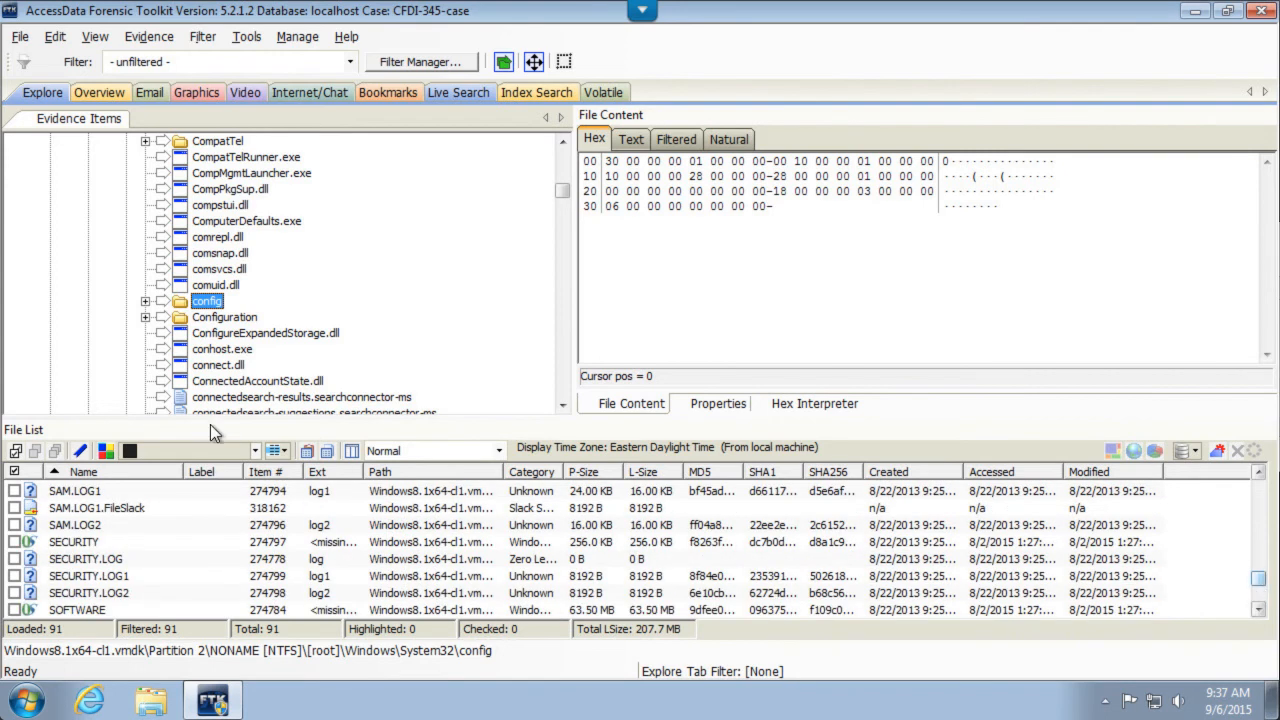
- Select the SOFTWARE hive, dismiss the large-file warning permanently and preview it as hex
left_click(14, 540)
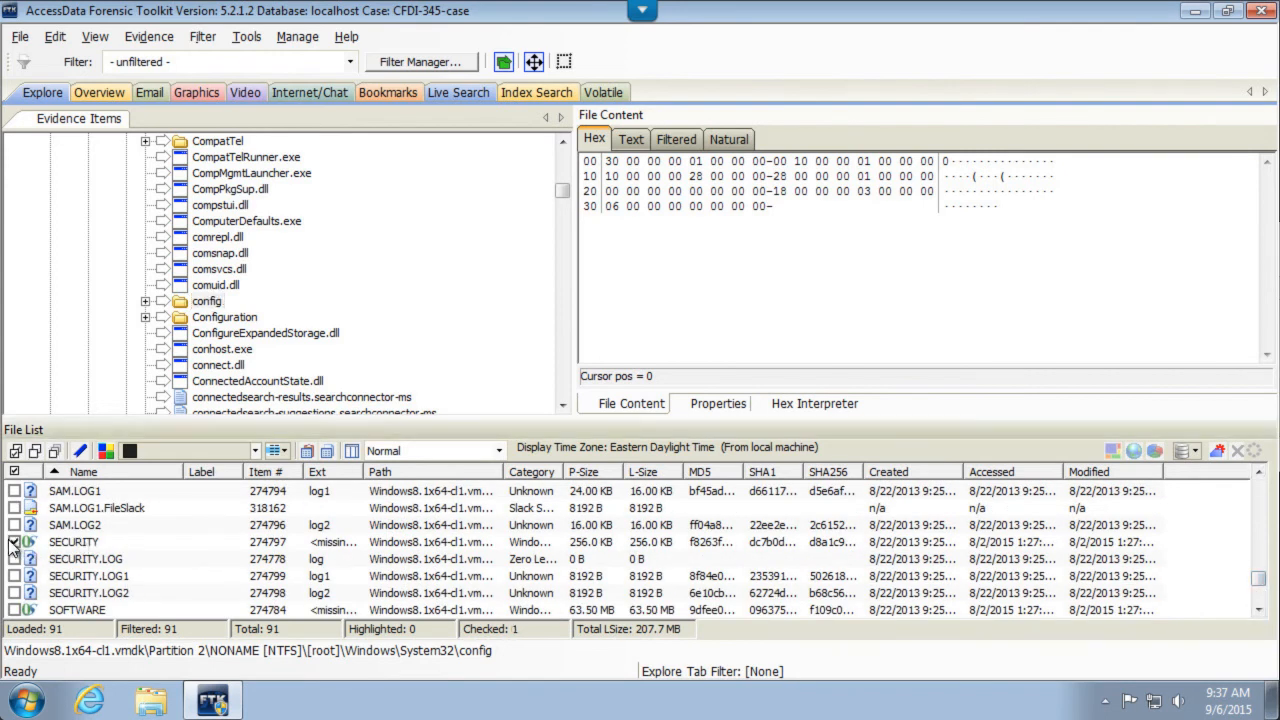
left_click(14, 610)
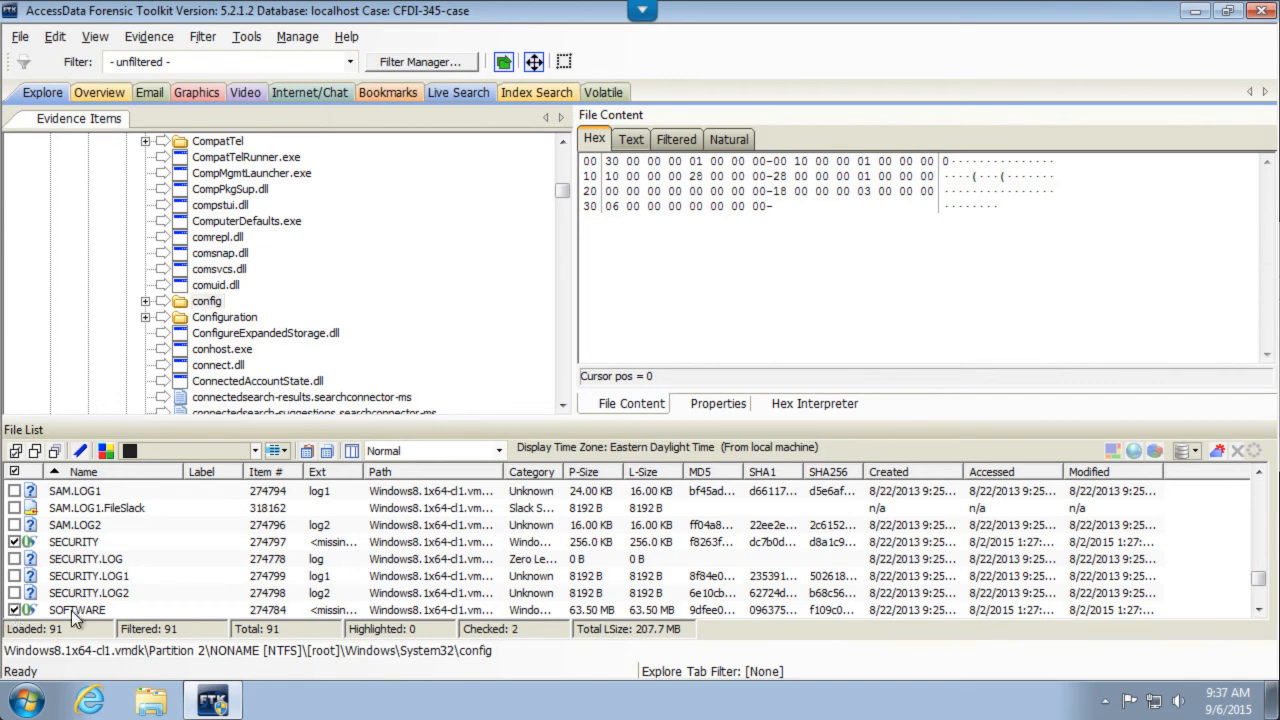
mouse_move(82, 624)
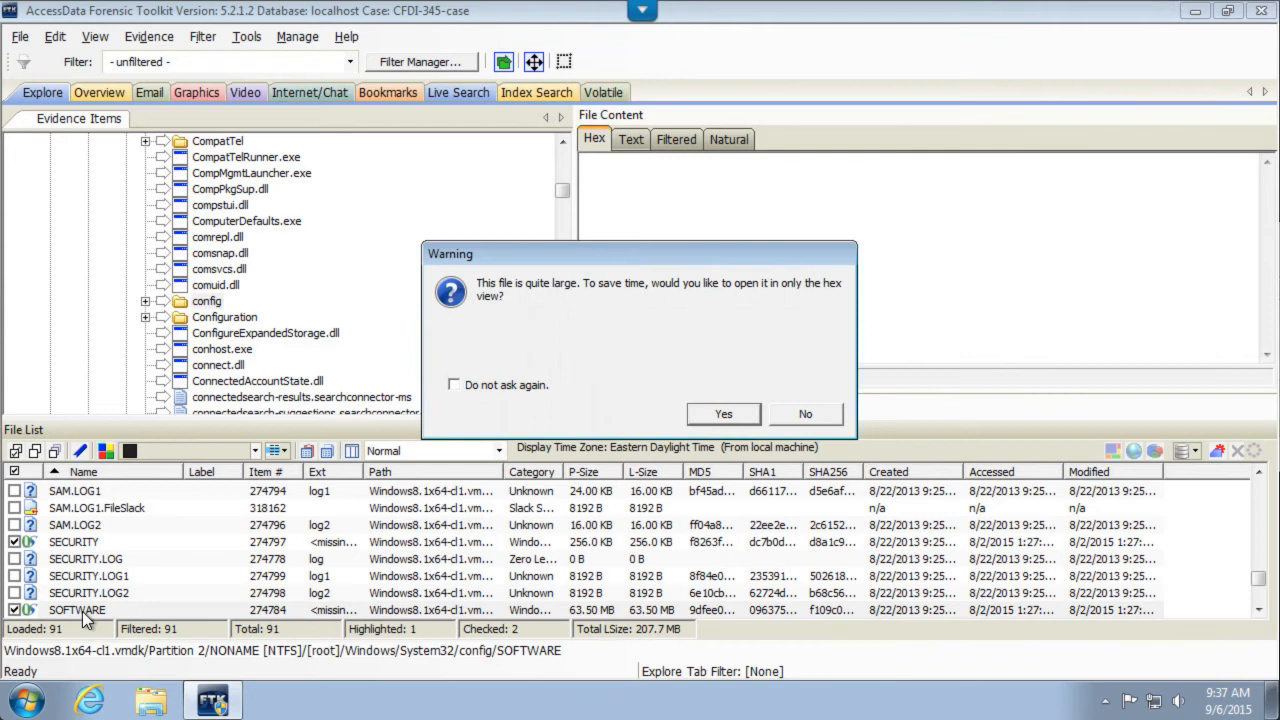
left_click(454, 384)
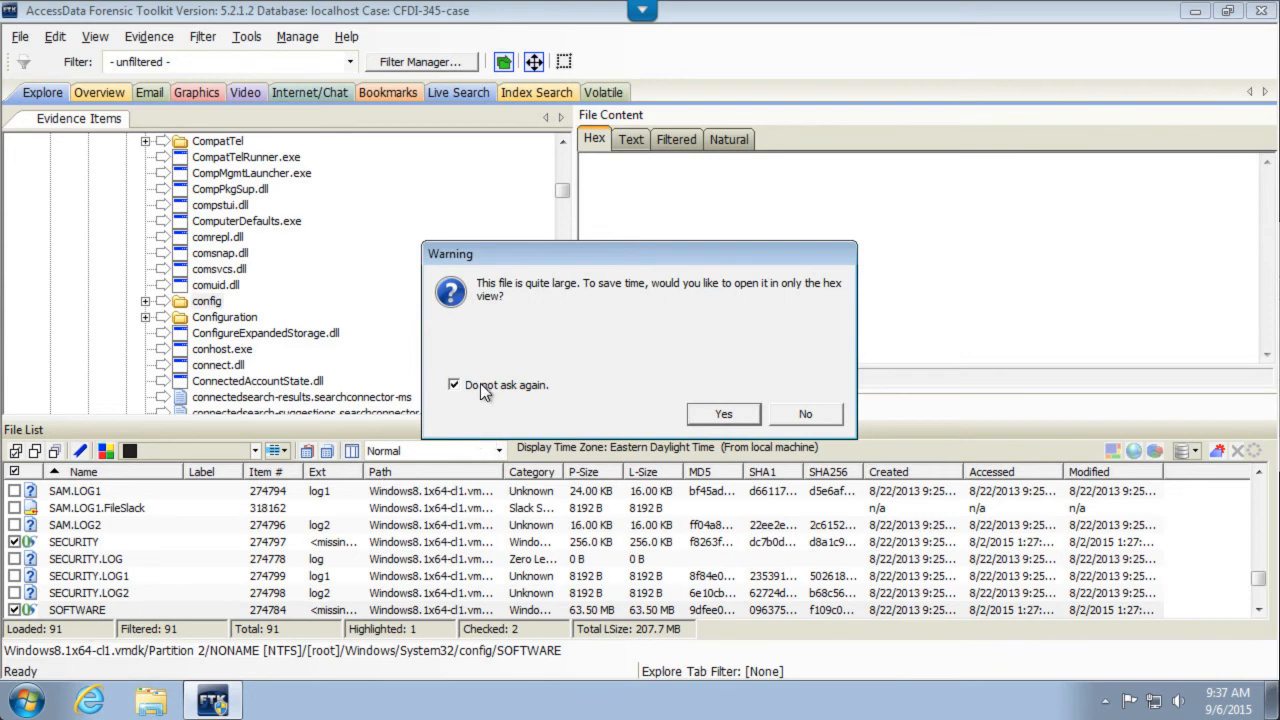
left_click(722, 412)
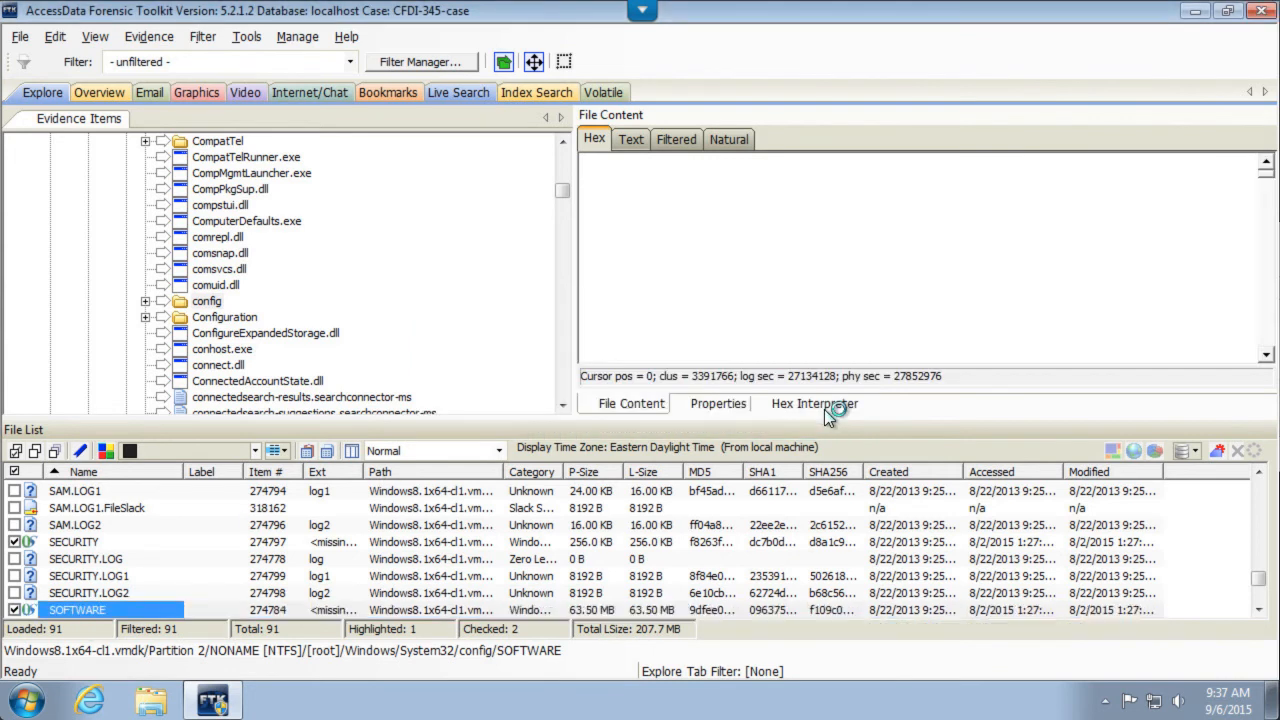
left_click(76, 610)
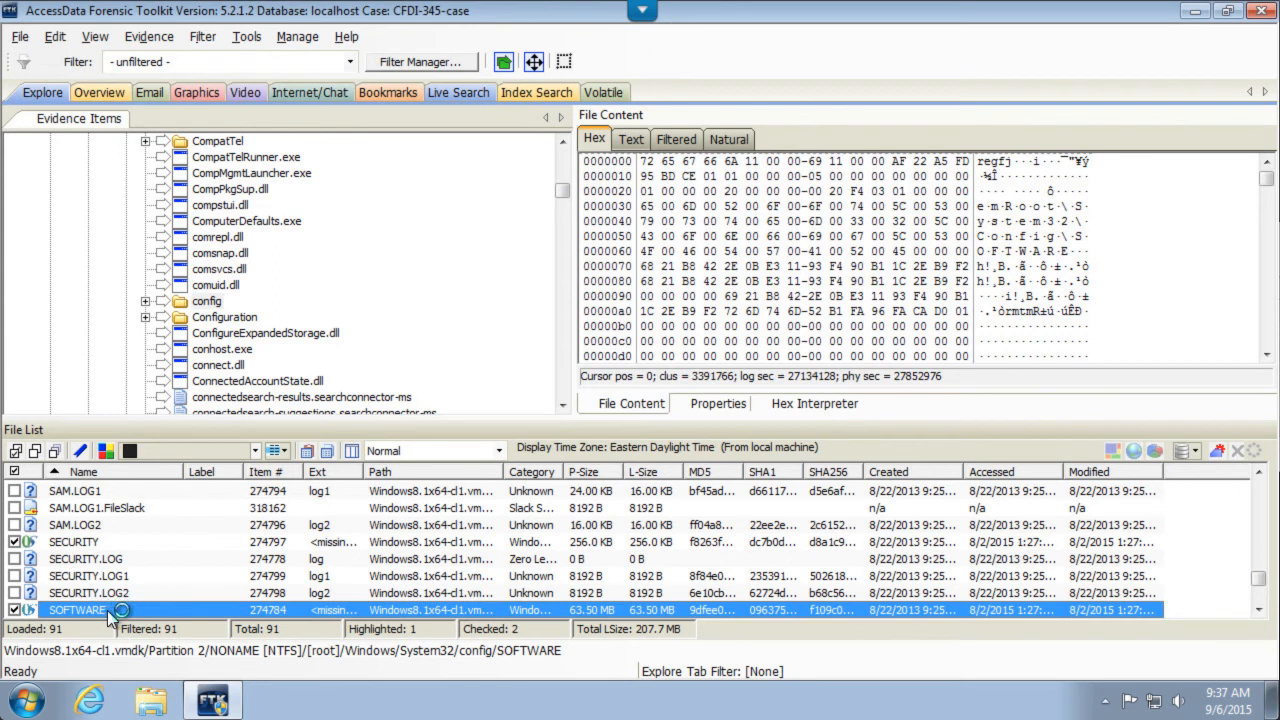
- Start an export of the SOFTWARE hive from its context menu
right_click(78, 610)
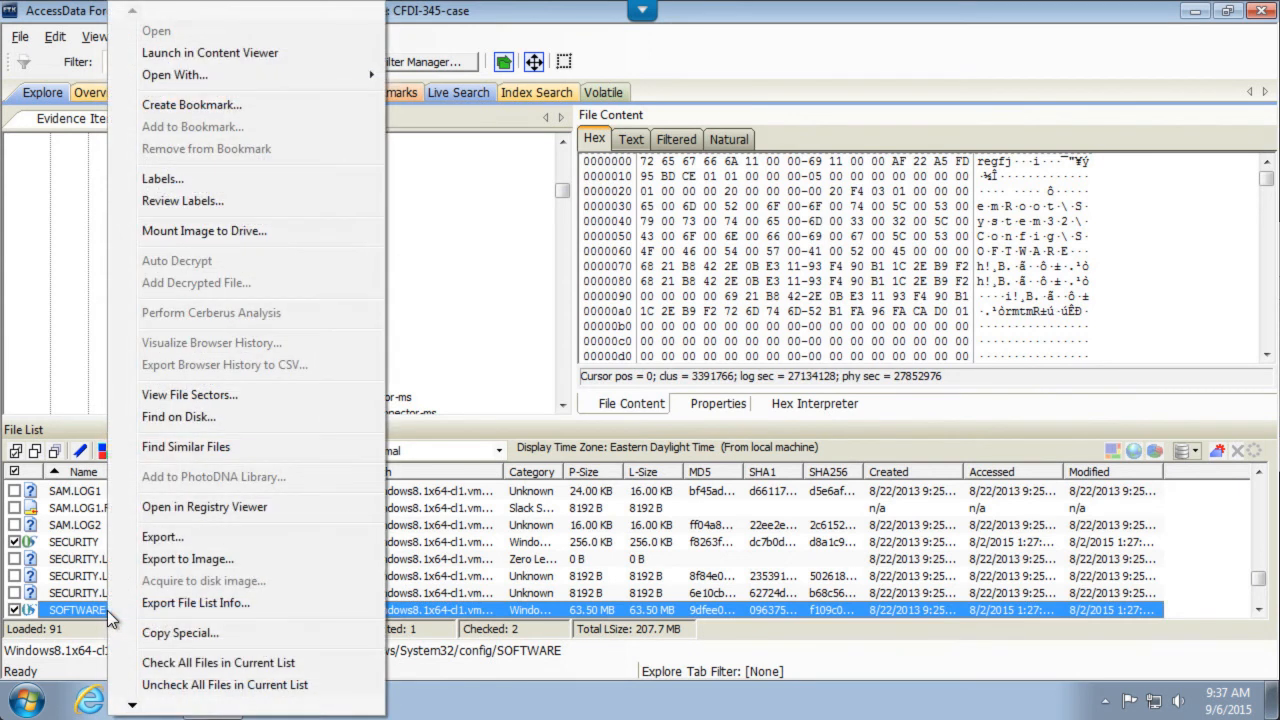
mouse_move(162, 536)
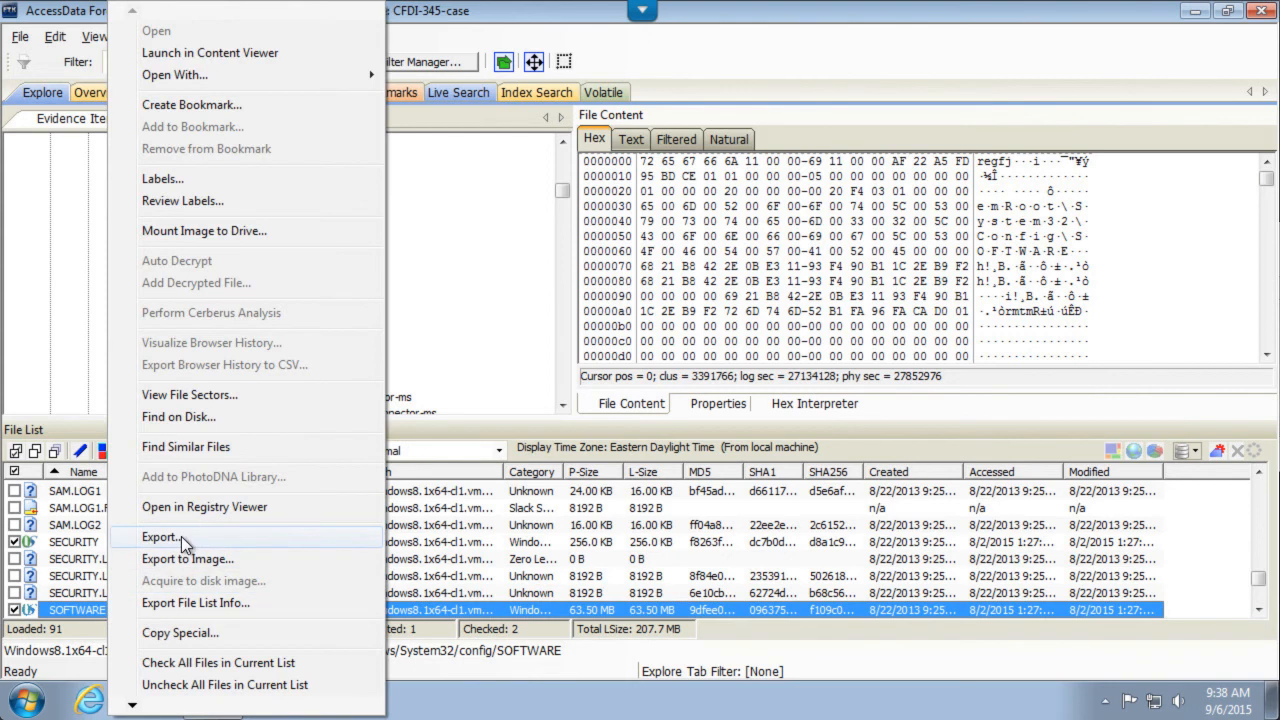
left_click(160, 536)
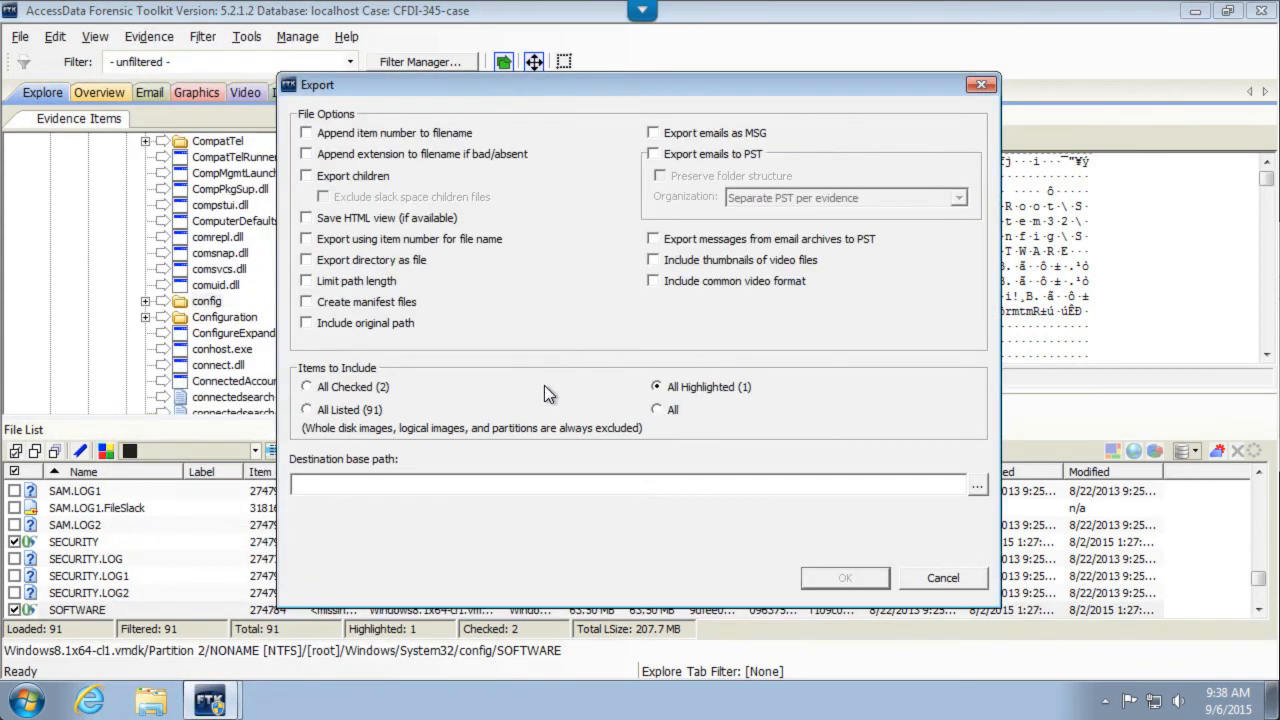
- Set the export destination to the Desktop and limit the export to All Highlighted (the SOFTWARE file)
left_click(976, 486)
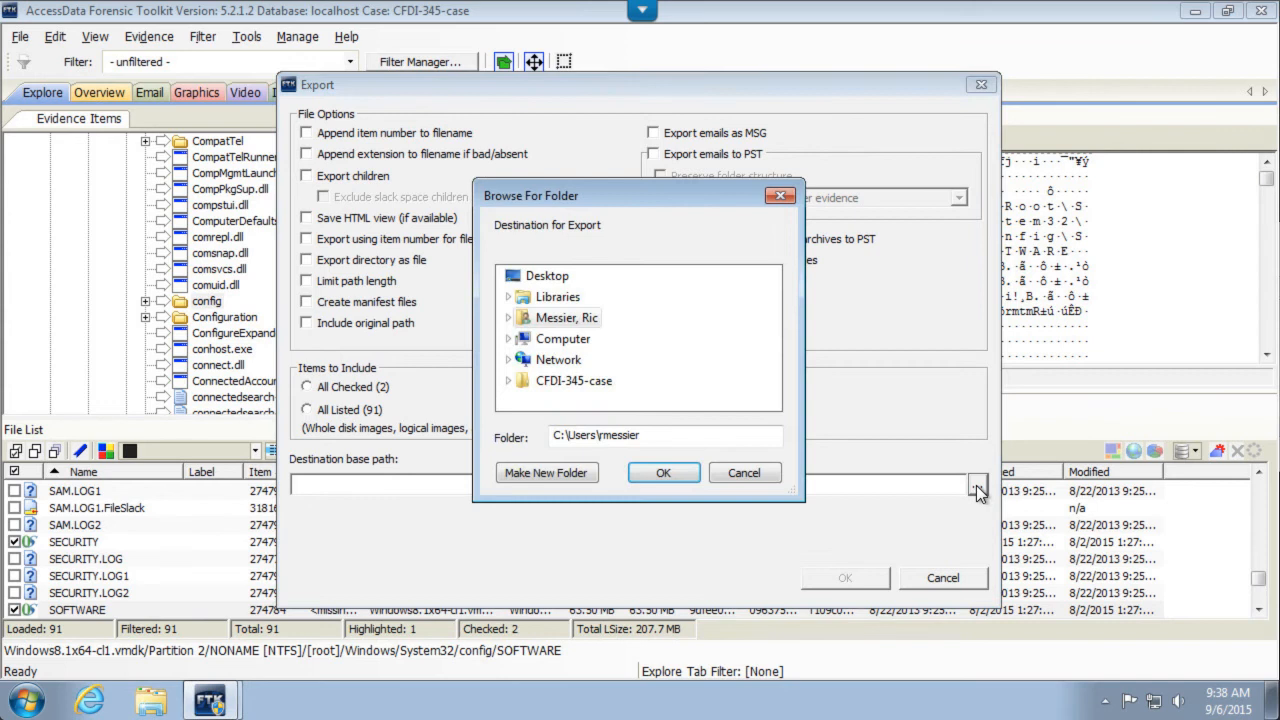
left_click(548, 276)
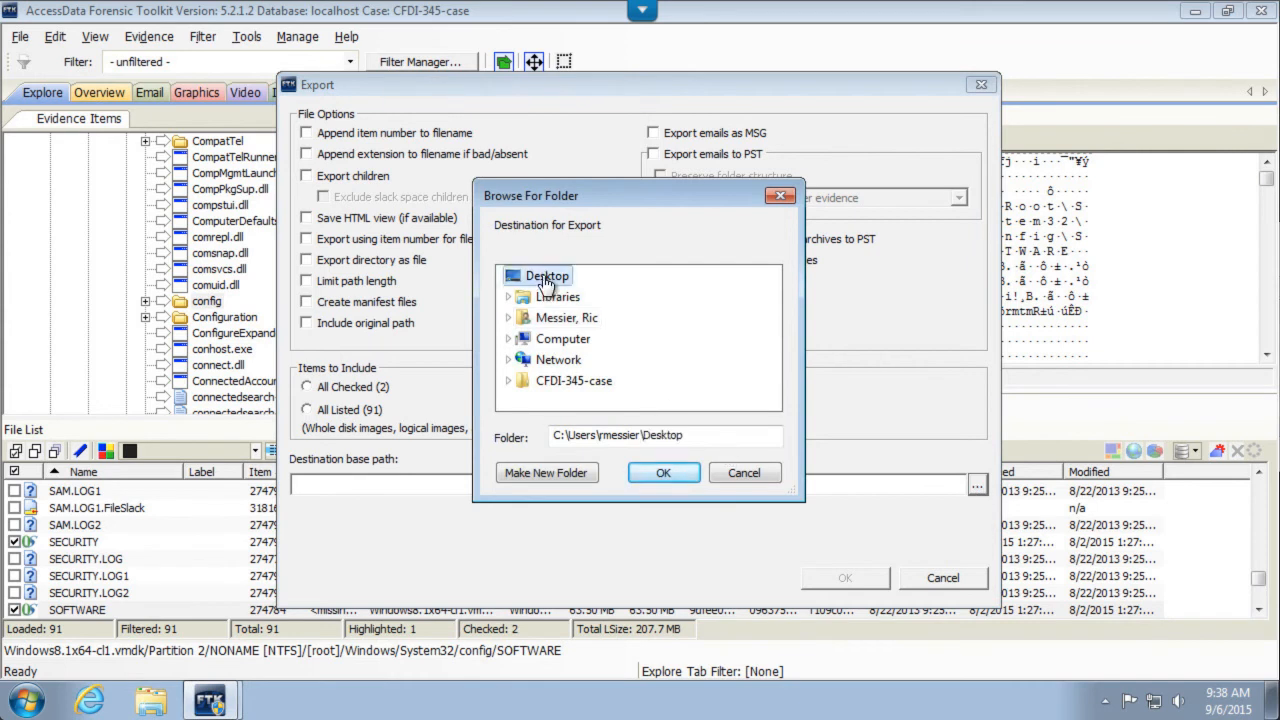
left_click(664, 472)
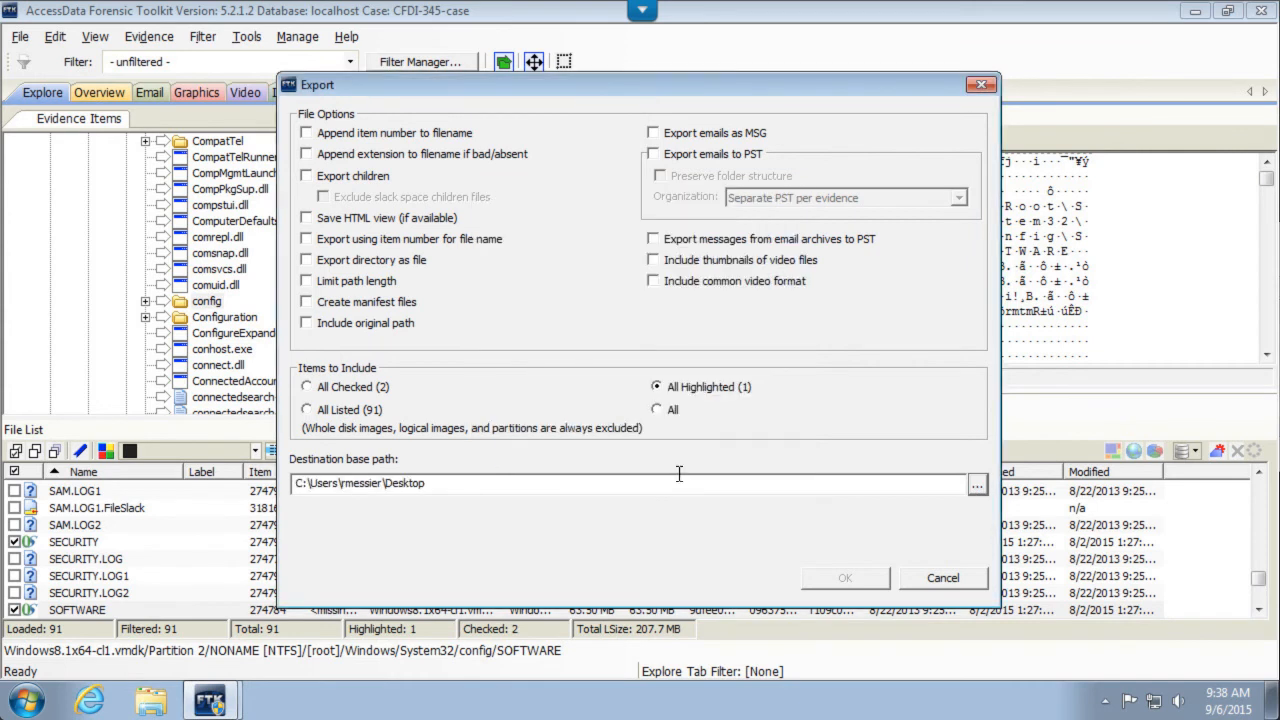
left_click(656, 408)
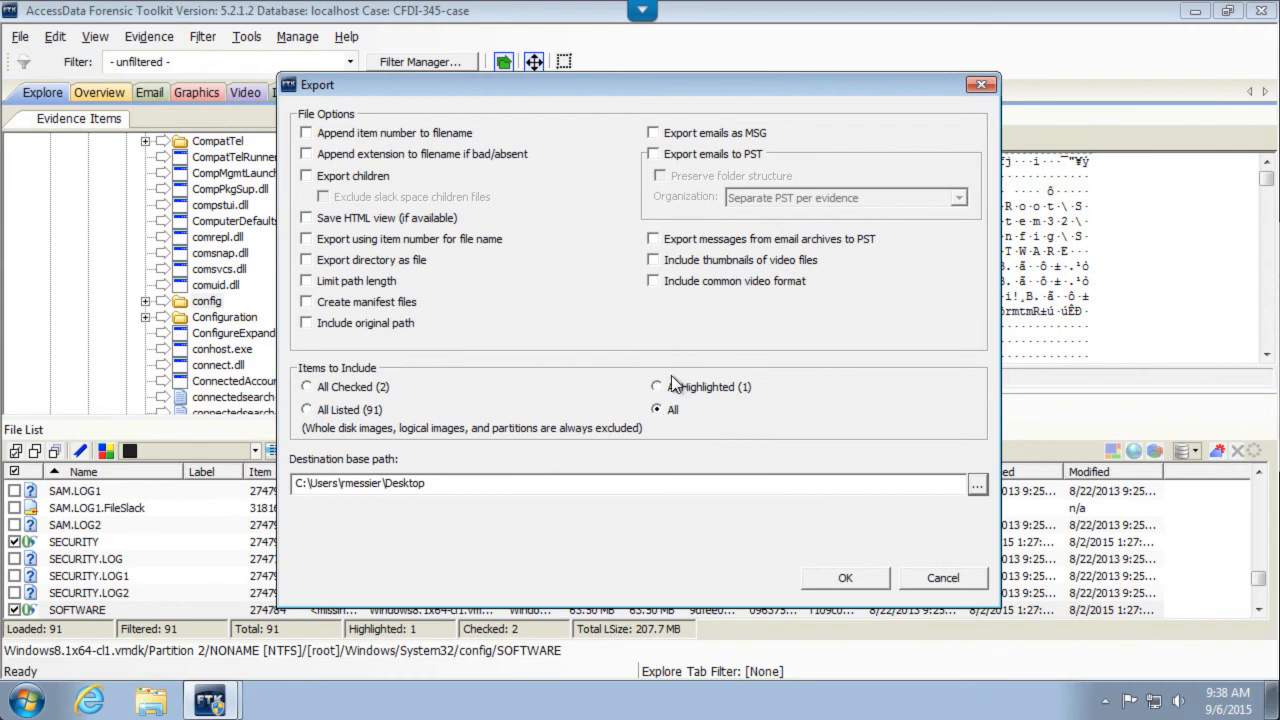
left_click(656, 386)
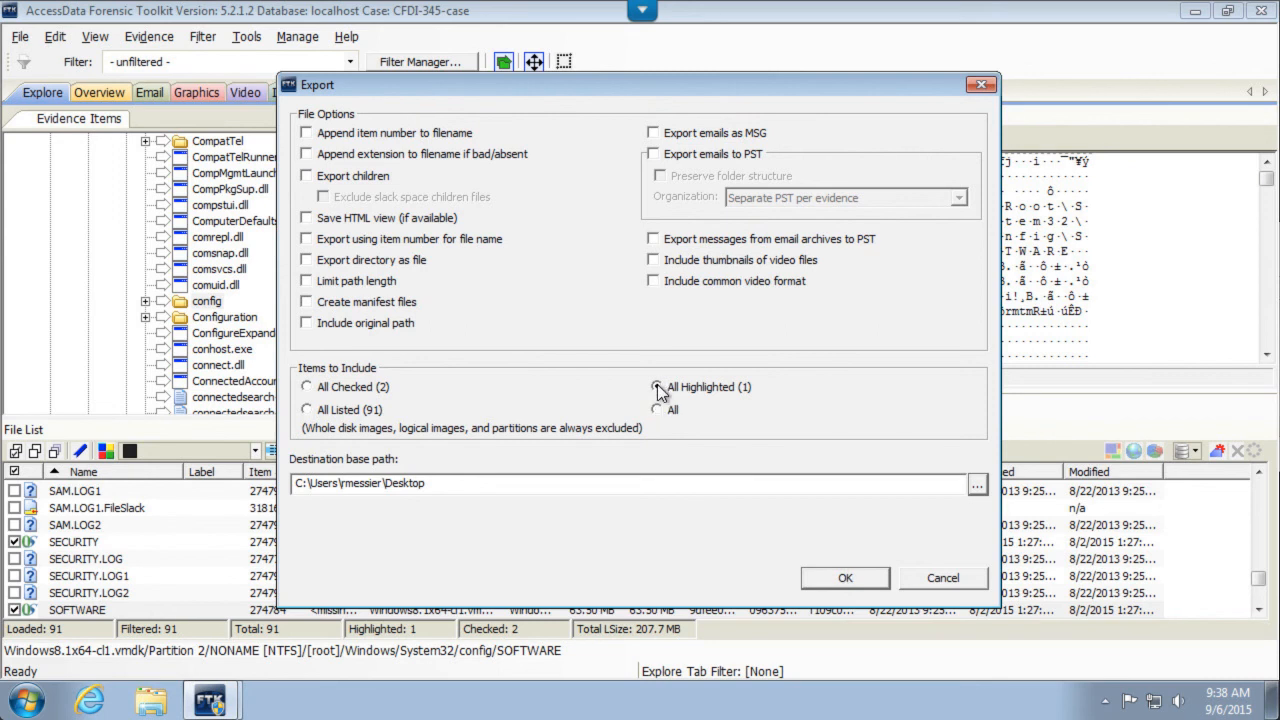
left_click(658, 386)
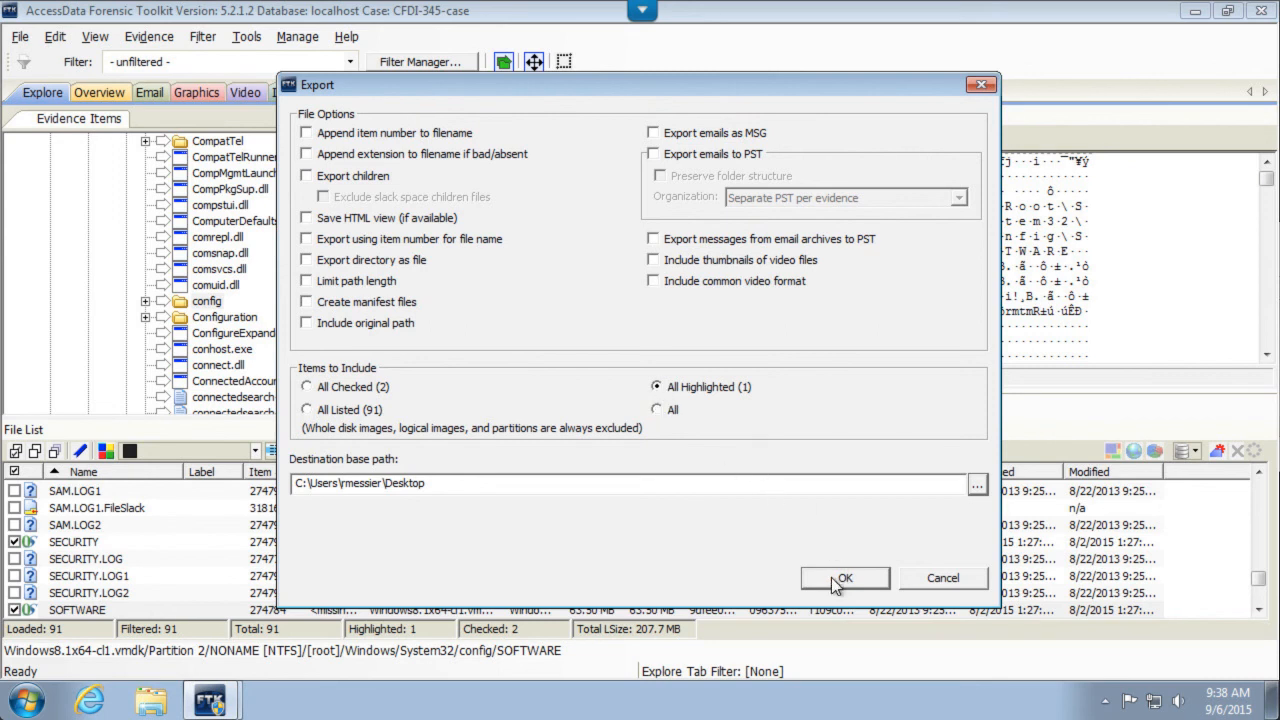
- Confirm the export and let the roughly 65 MB SOFTWARE hive be written to the Desktop
left_click(844, 578)
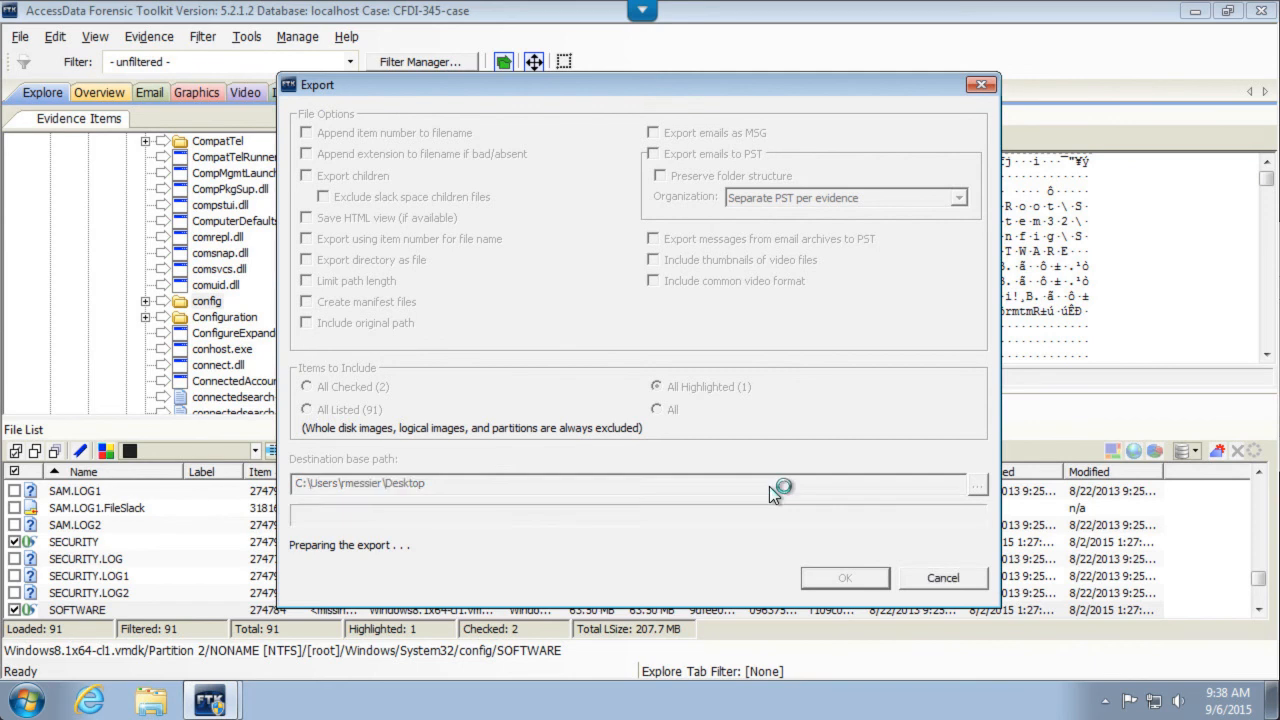
mouse_move(776, 496)
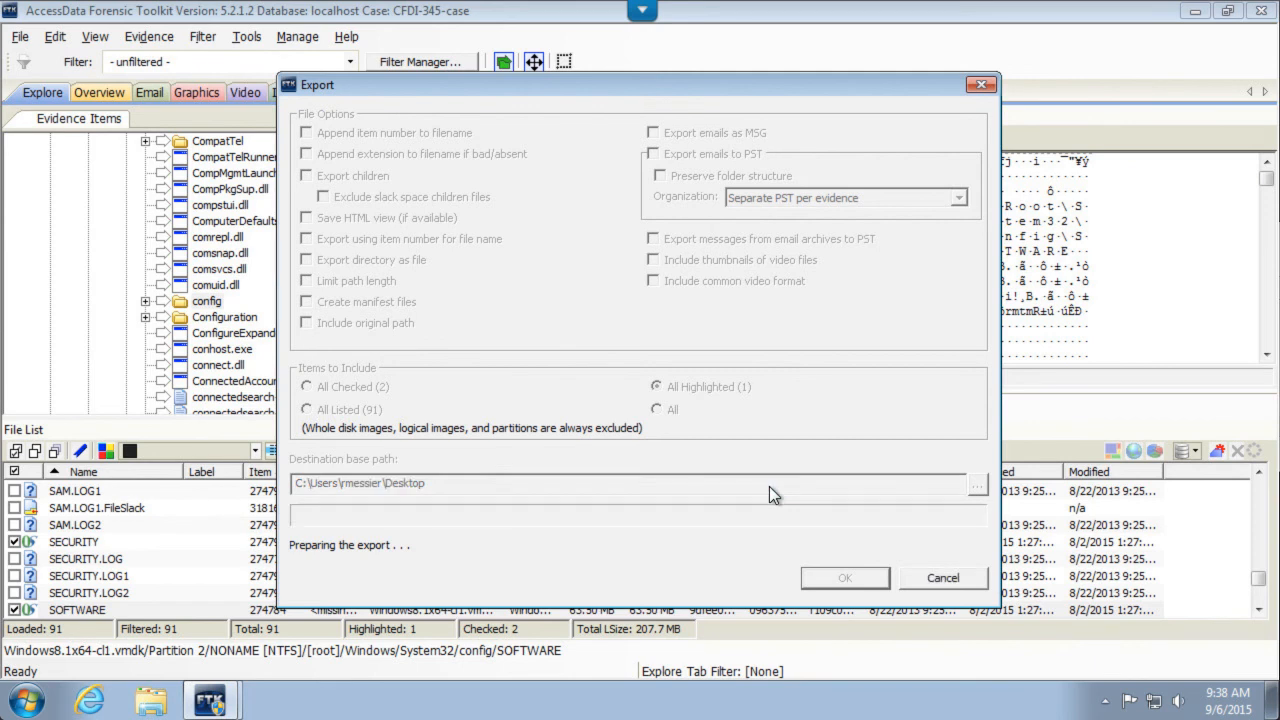
left_click(844, 578)
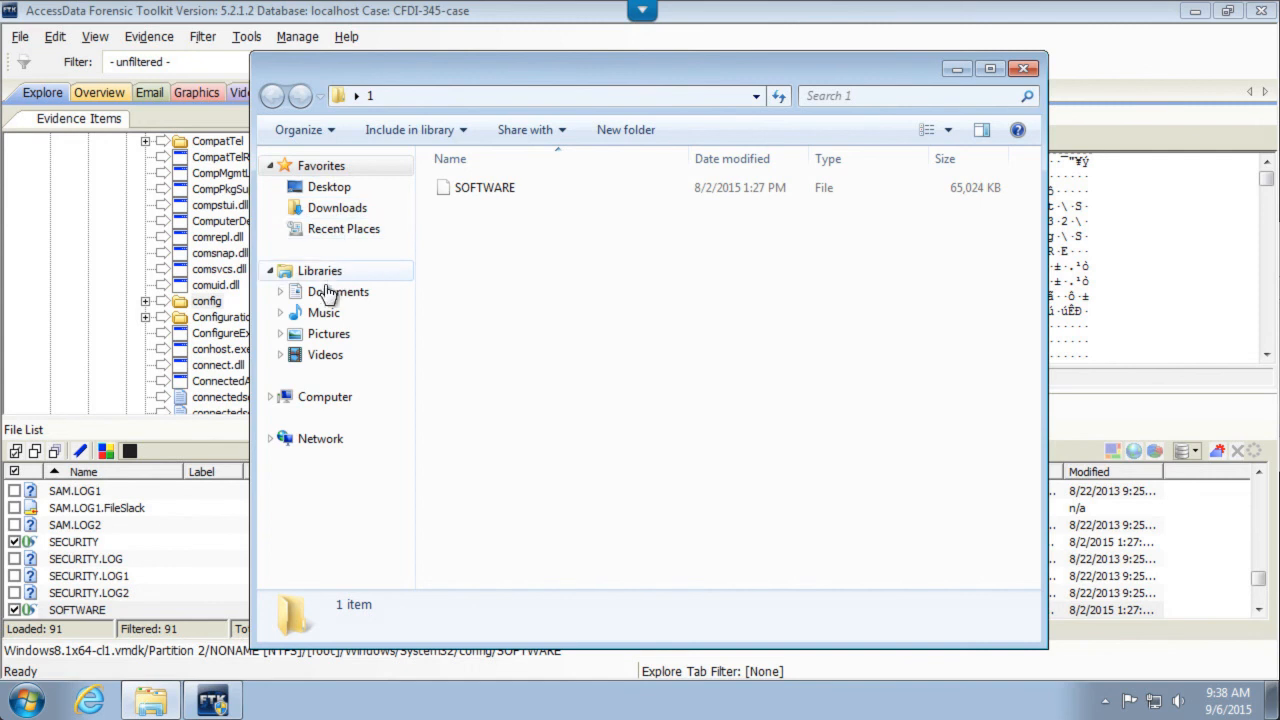
mouse_move(328, 188)
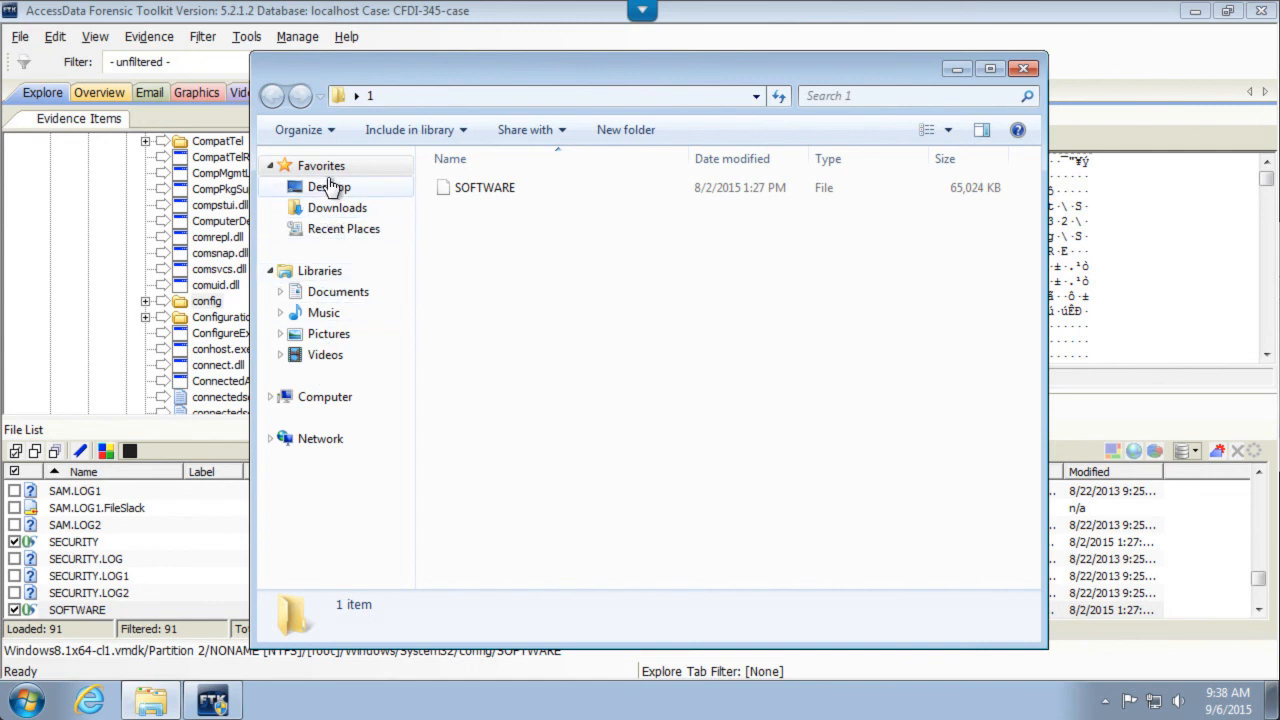
- Browse to Desktop folder 1 in Explorer and select the exported 63.5 MB SOFTWARE file
left_click(328, 188)
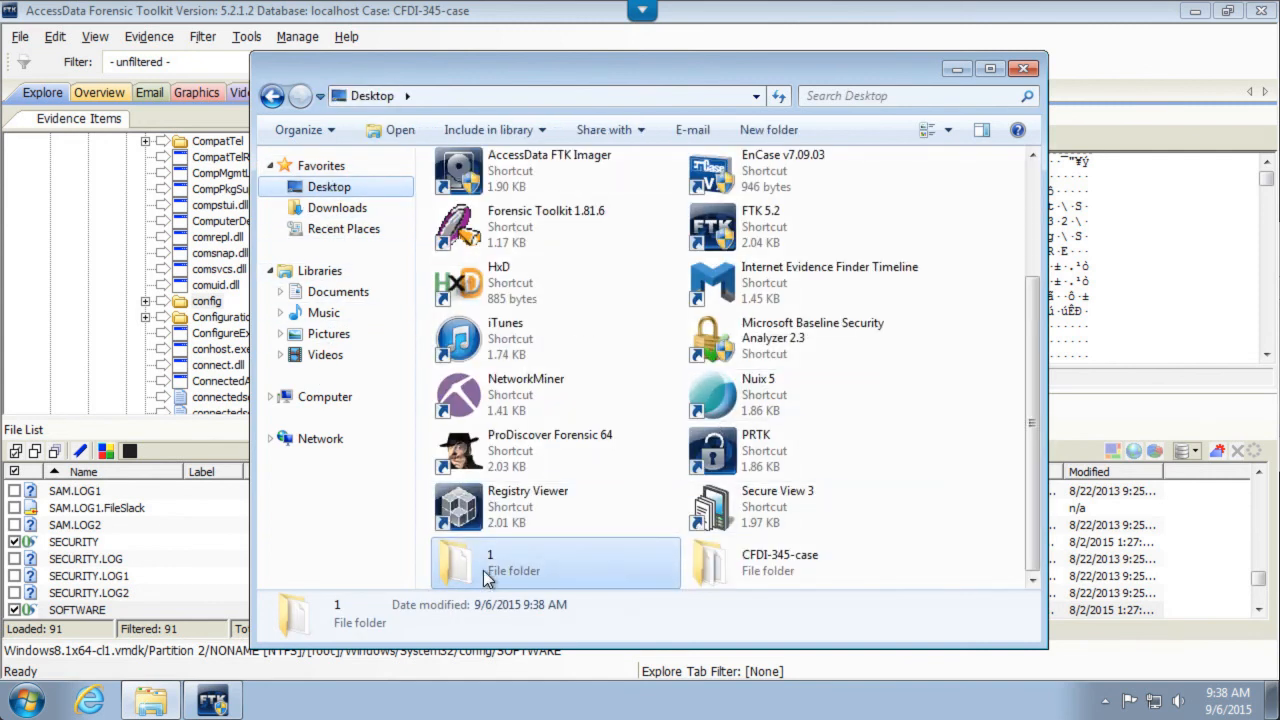
double_click(490, 564)
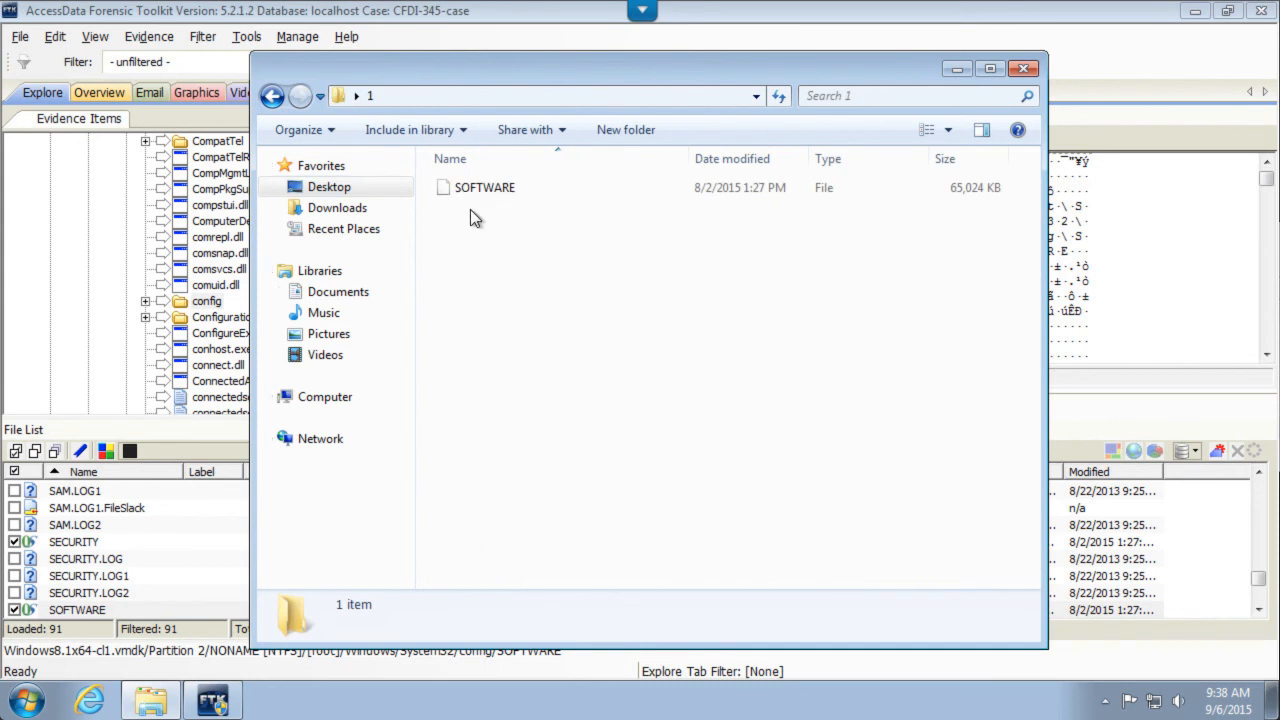
left_click(484, 188)
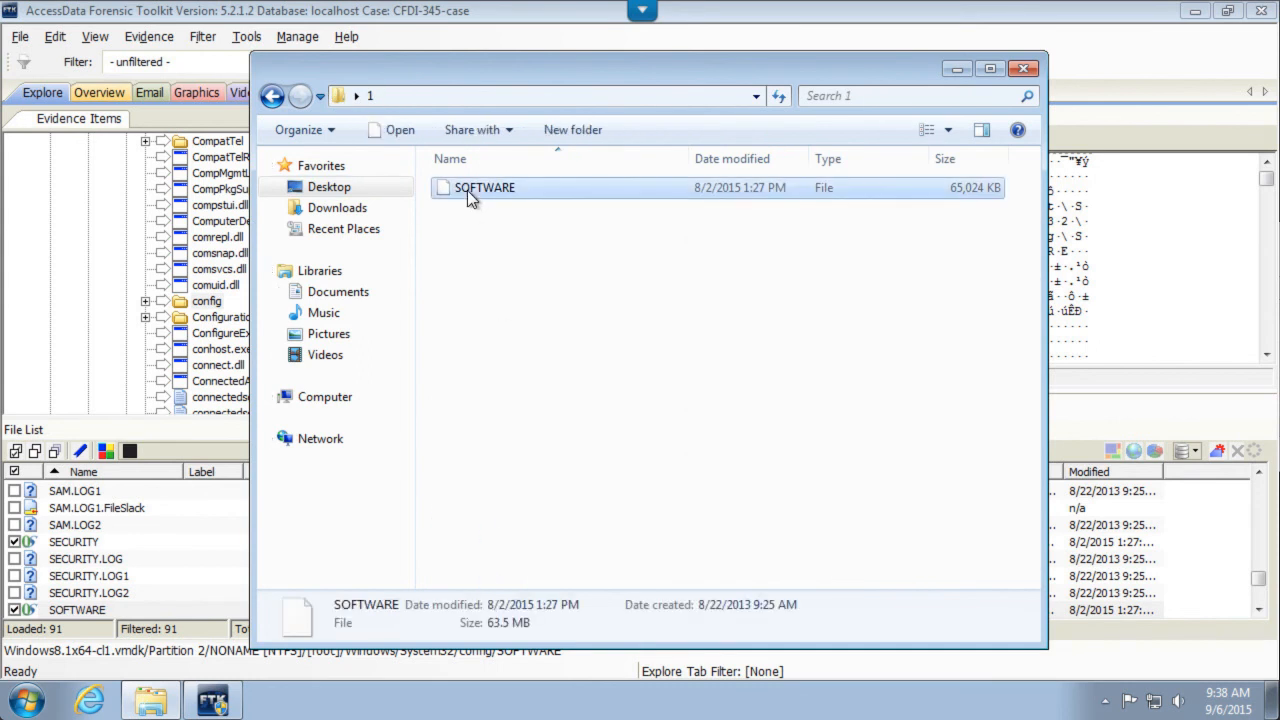